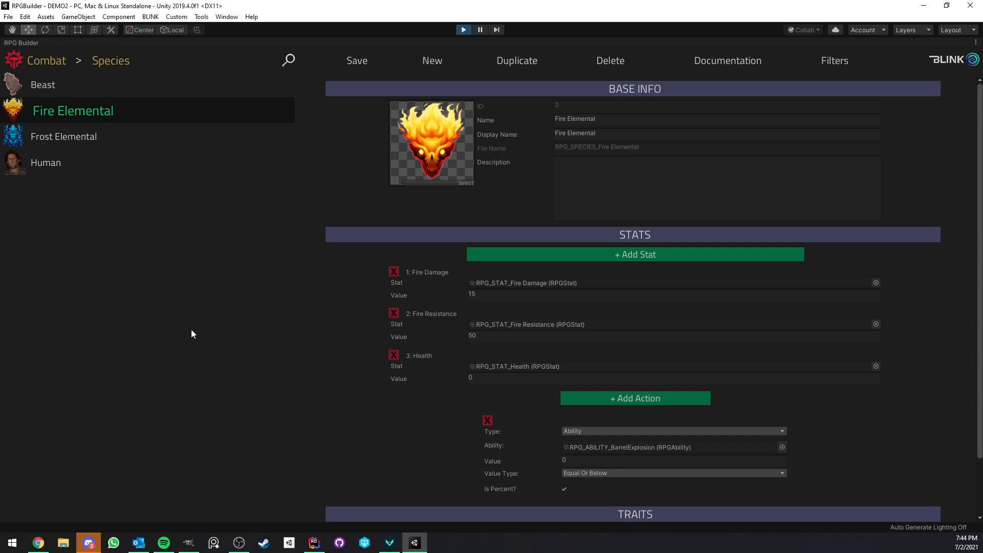
mouse_move(181, 316)
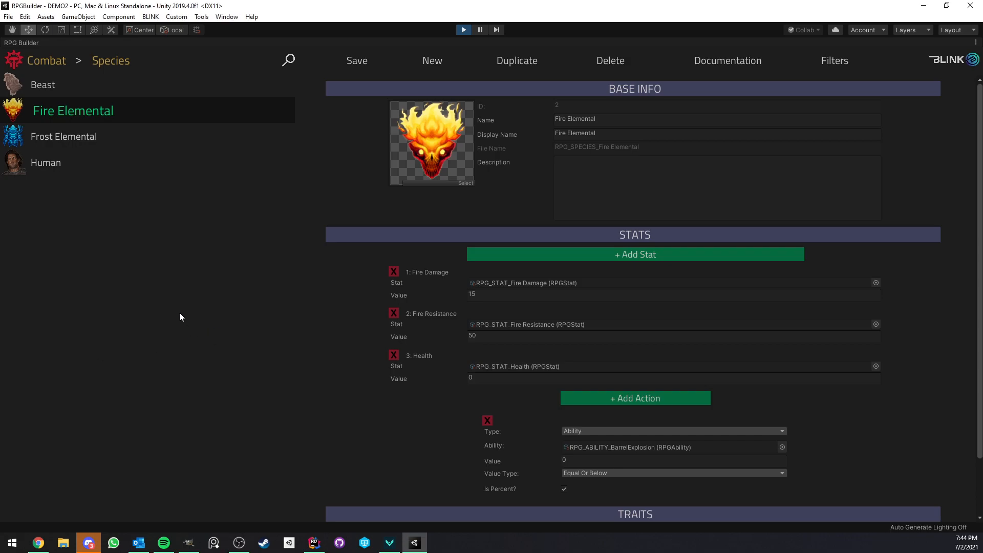
mouse_move(177, 295)
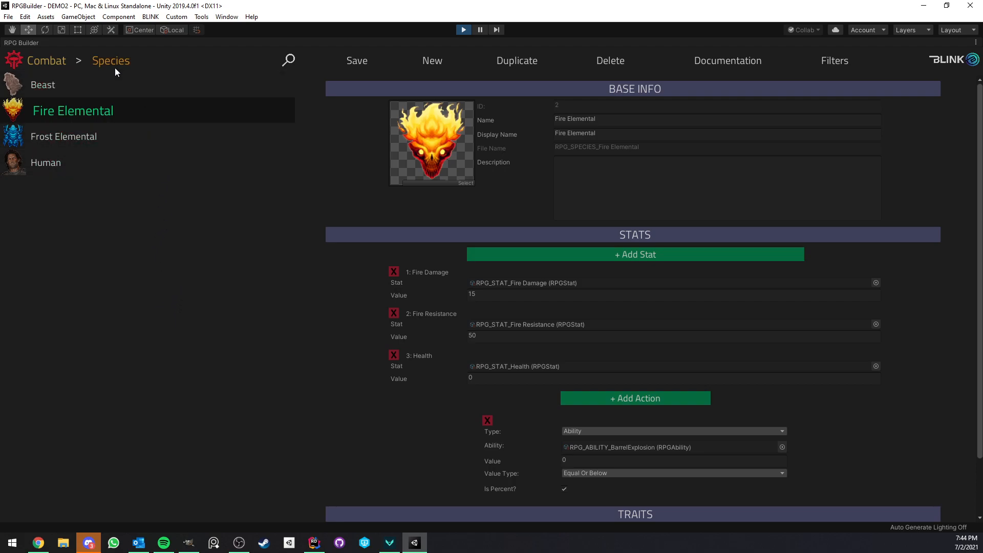
mouse_move(160, 243)
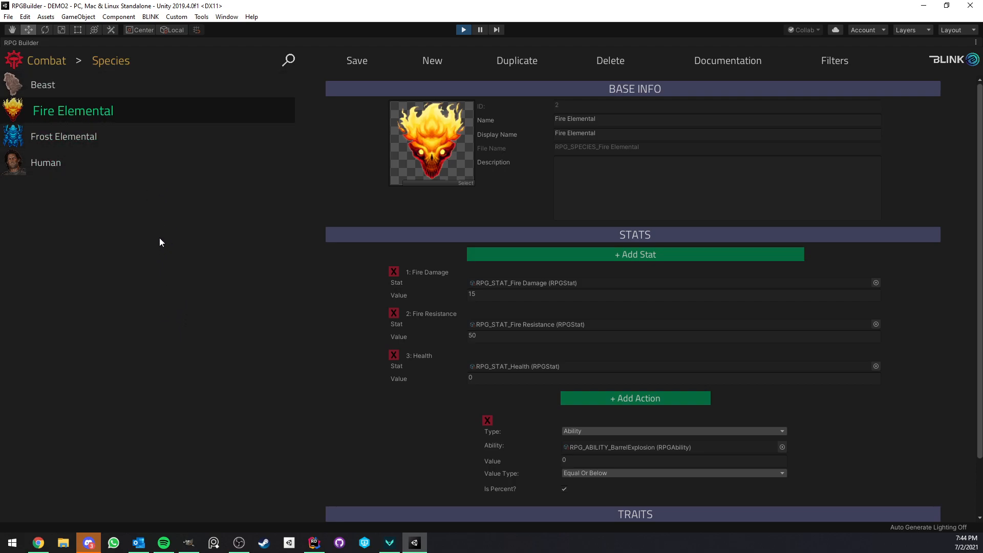
mouse_move(156, 233)
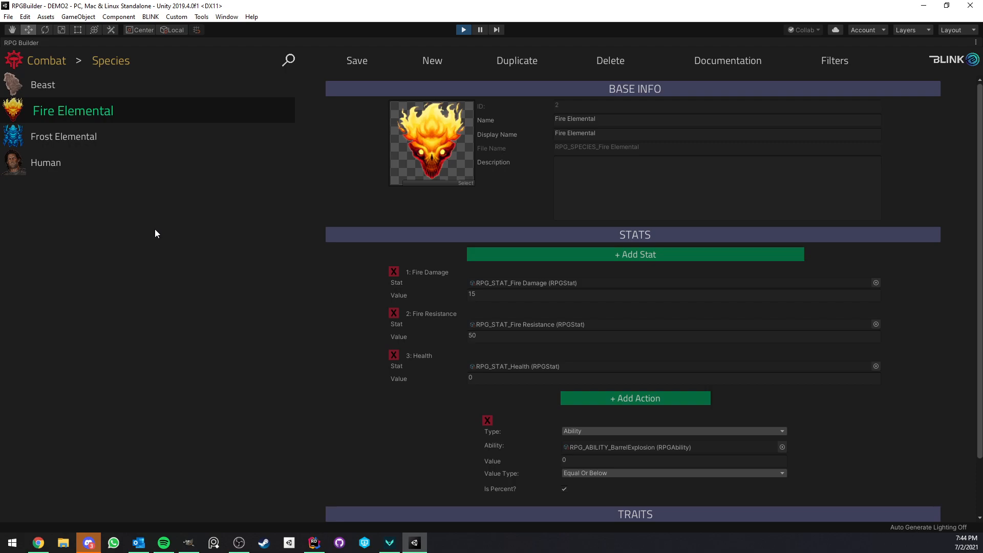
mouse_move(155, 239)
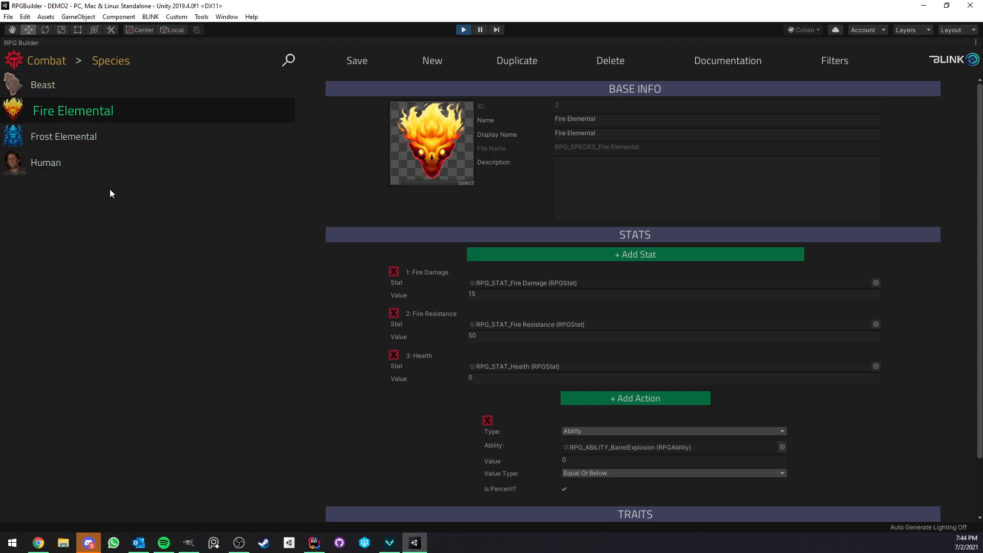
mouse_move(133, 205)
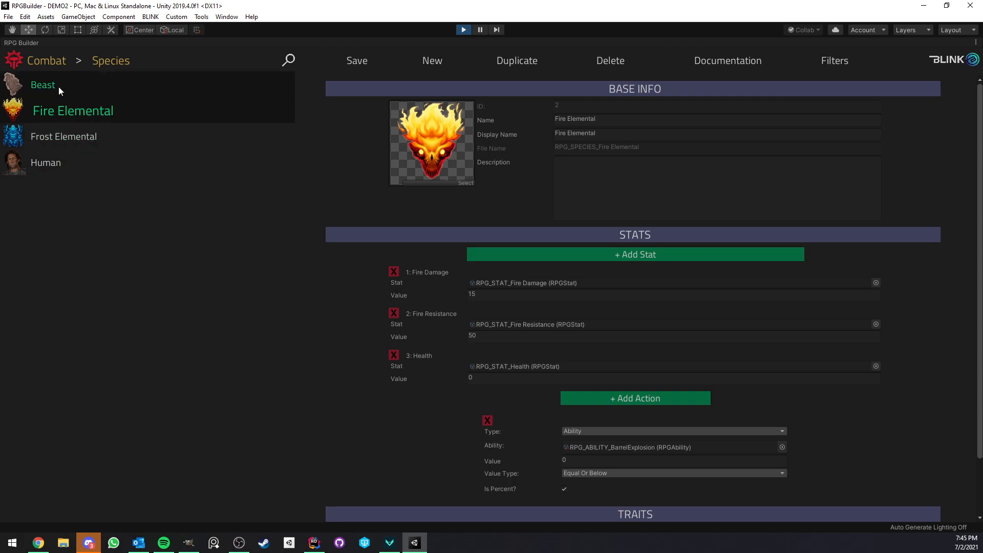
mouse_move(67, 124)
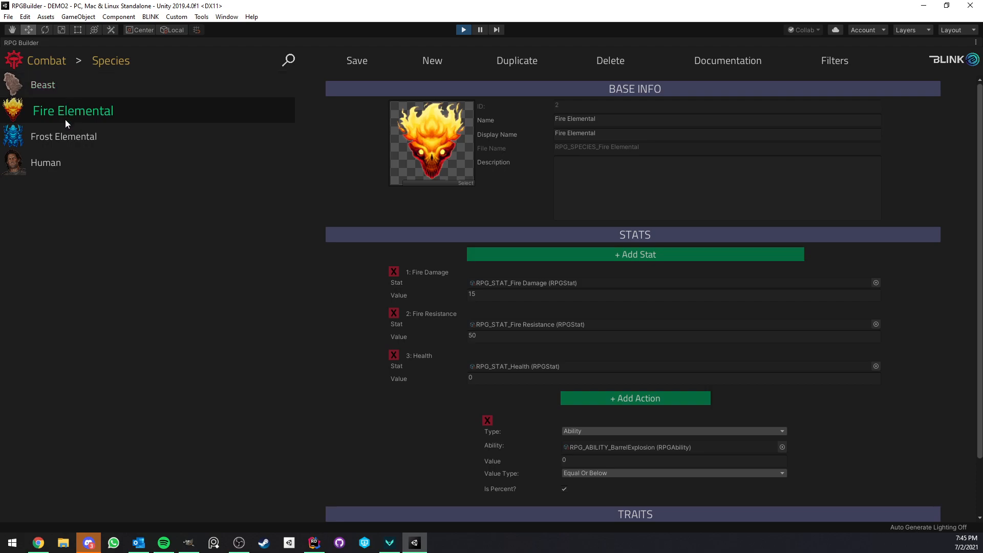
mouse_move(124, 241)
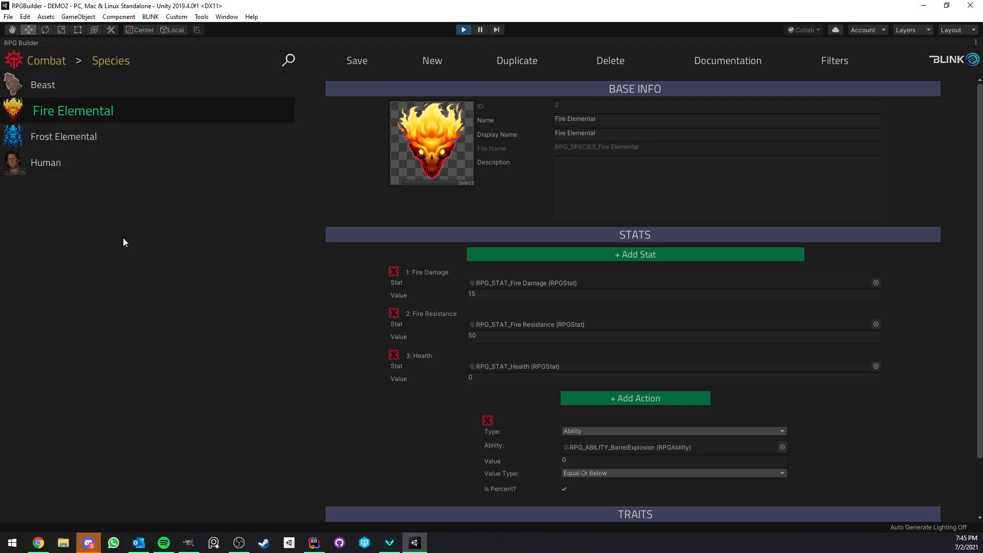
mouse_move(289, 222)
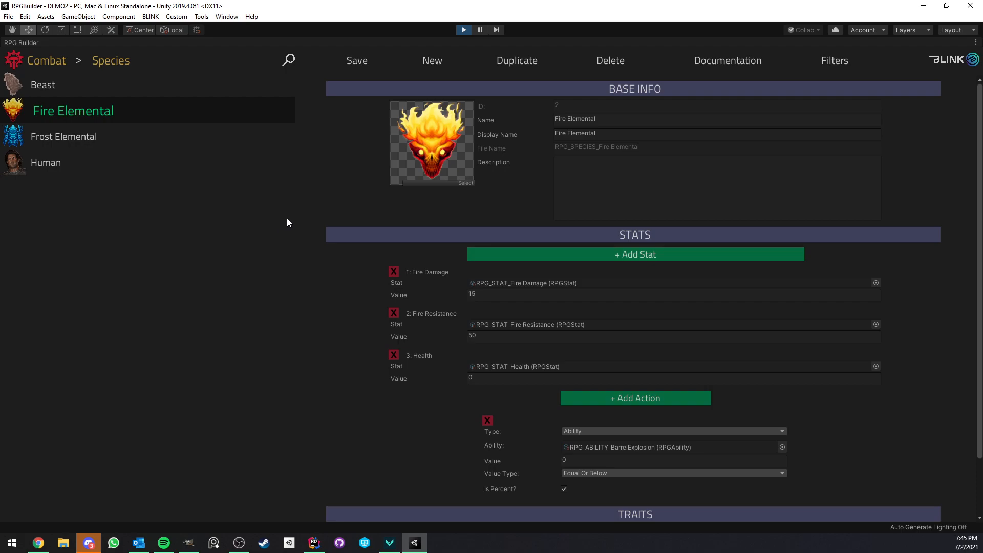
- Review Fire Elemental's Fire Damage 15, Fire Resistance 50, Health 0 and its death-explosion ability value
scroll("down", 3)
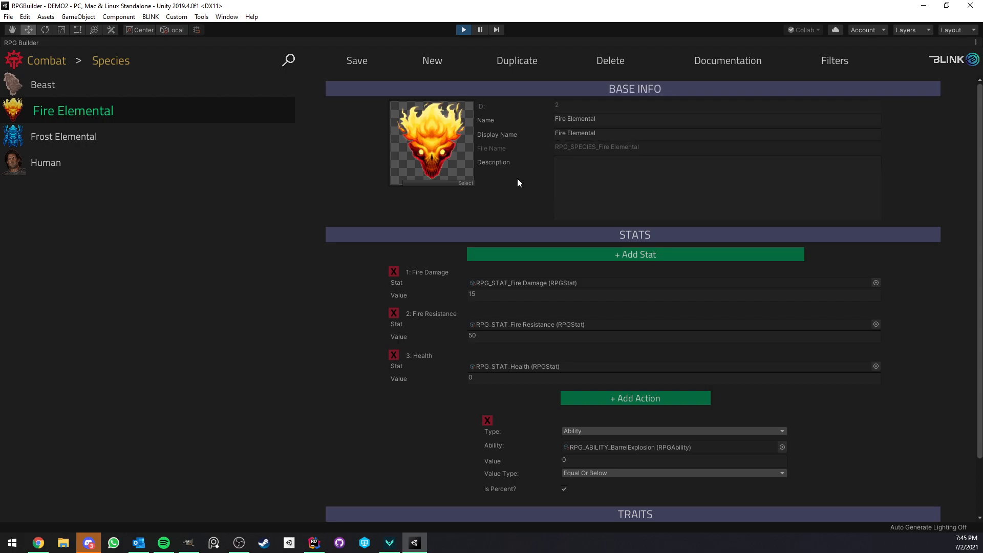
scroll("down", 3)
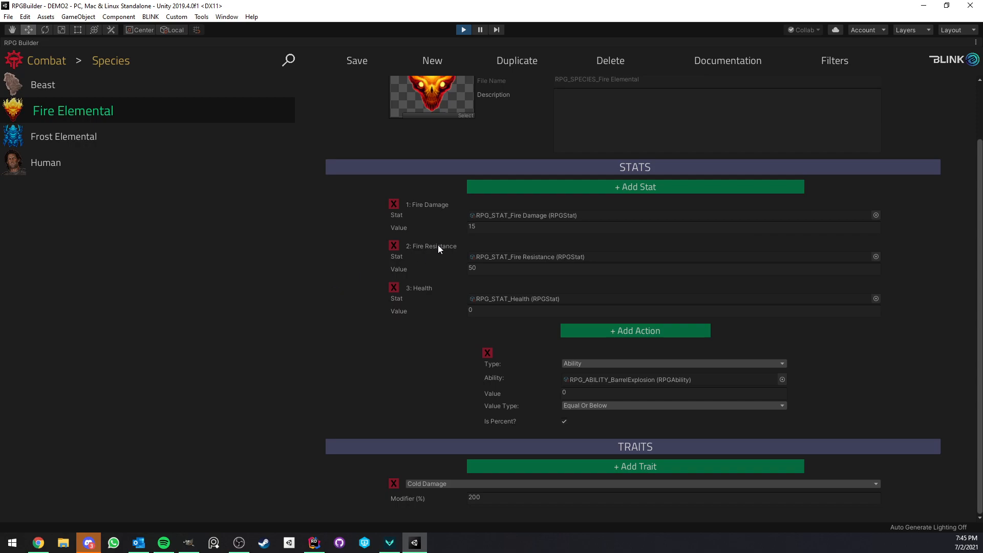
mouse_move(434, 221)
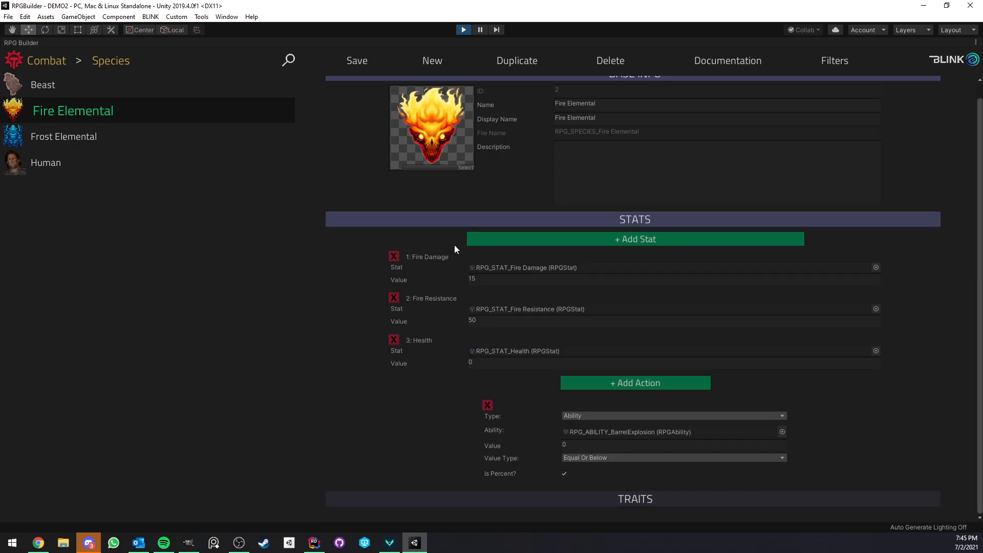
scroll("down", 3)
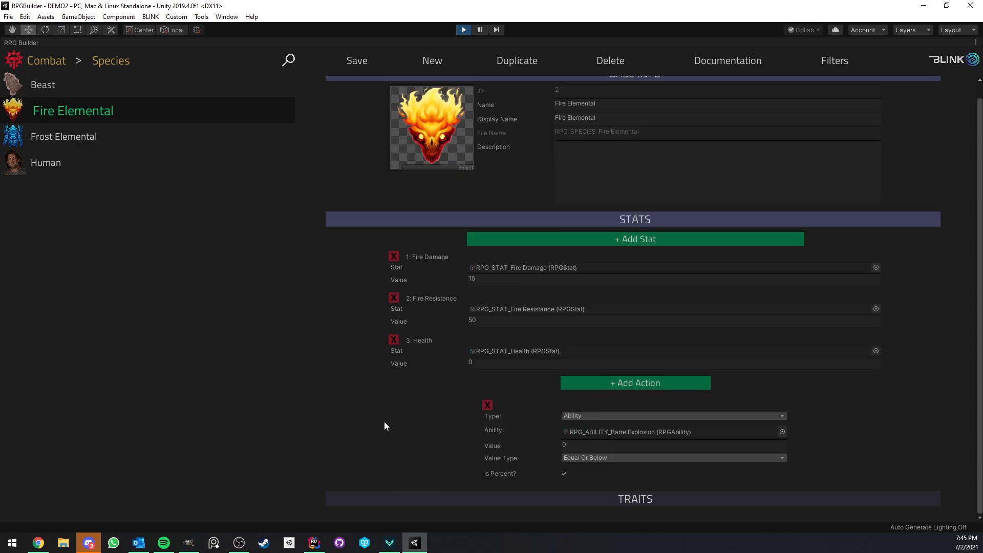
mouse_move(369, 355)
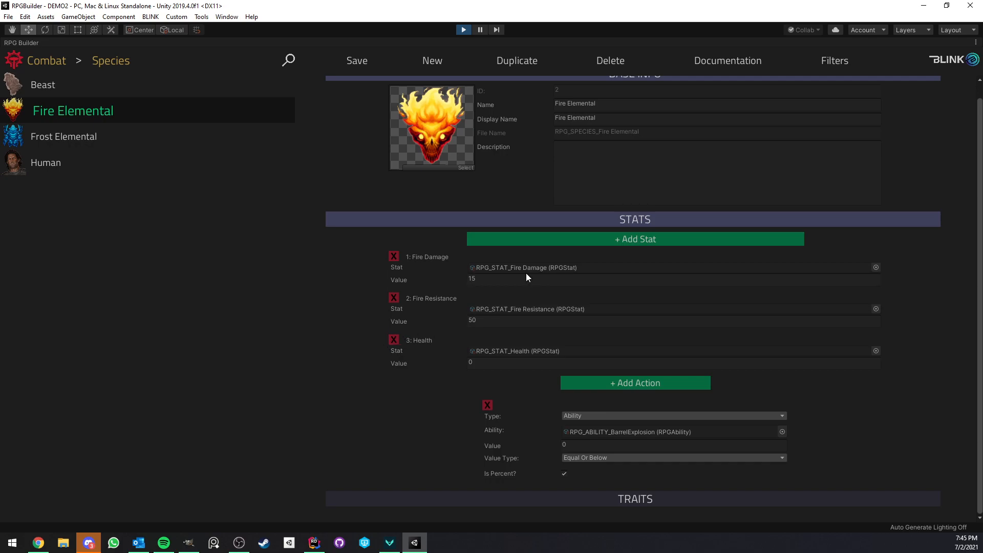
mouse_move(484, 177)
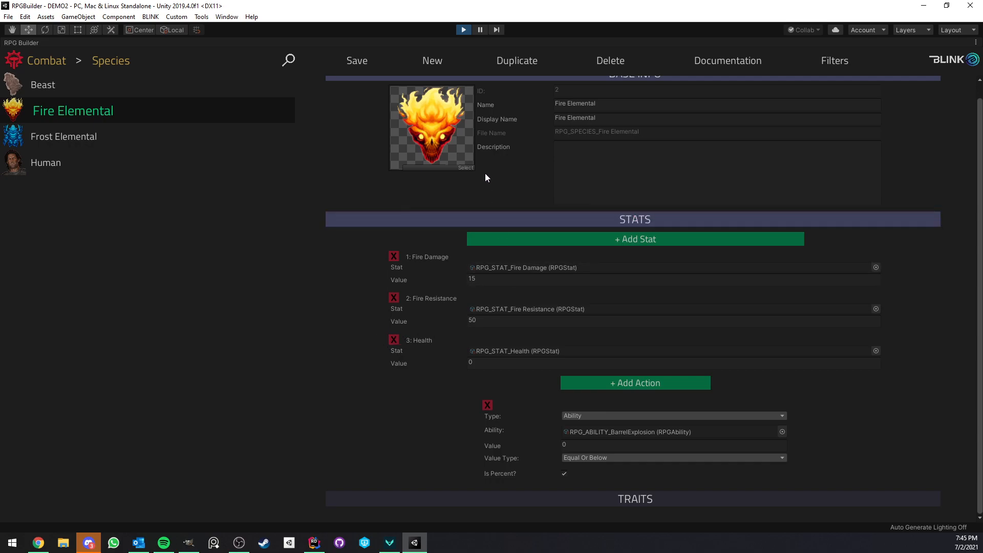
left_click(673, 278)
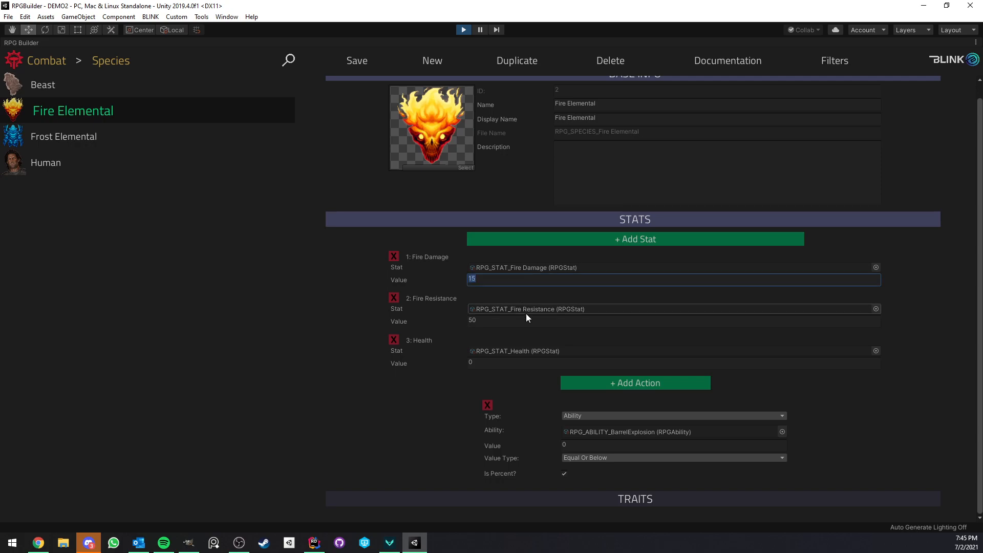
left_click(672, 319)
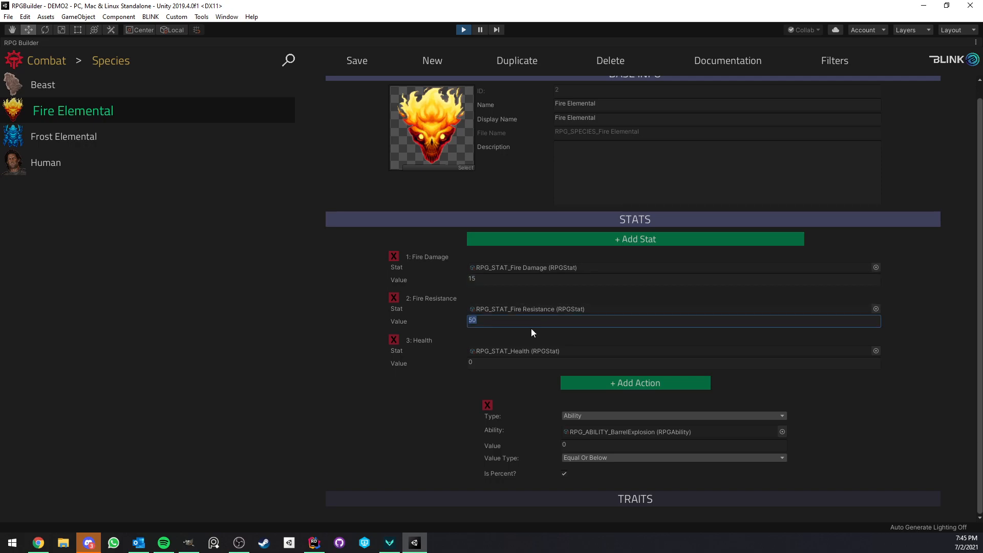
left_click(674, 362)
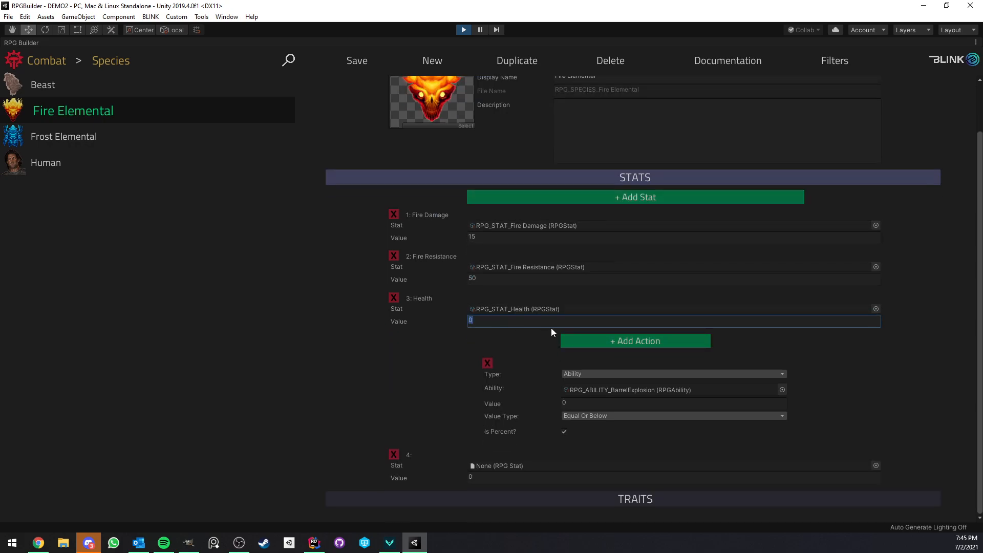
left_click(634, 340)
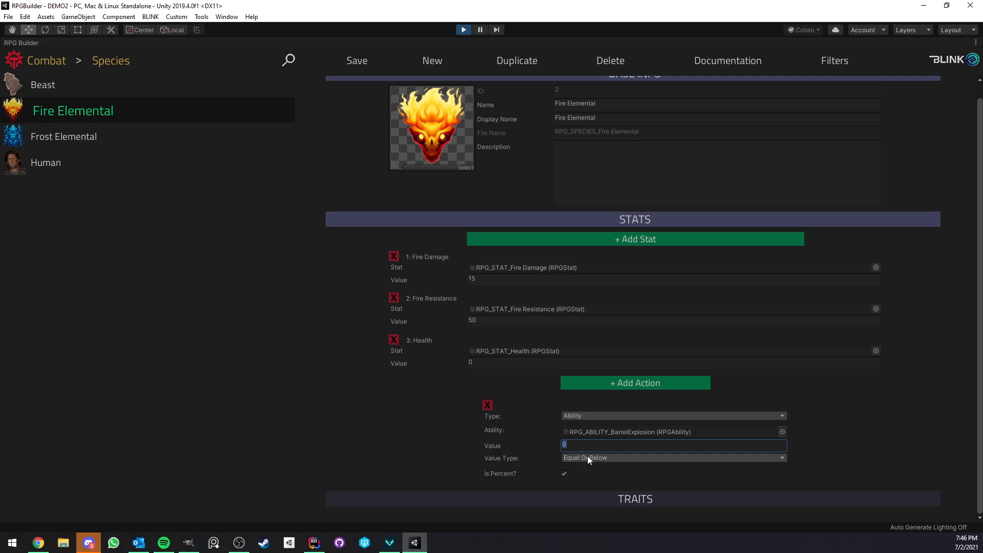
mouse_move(593, 431)
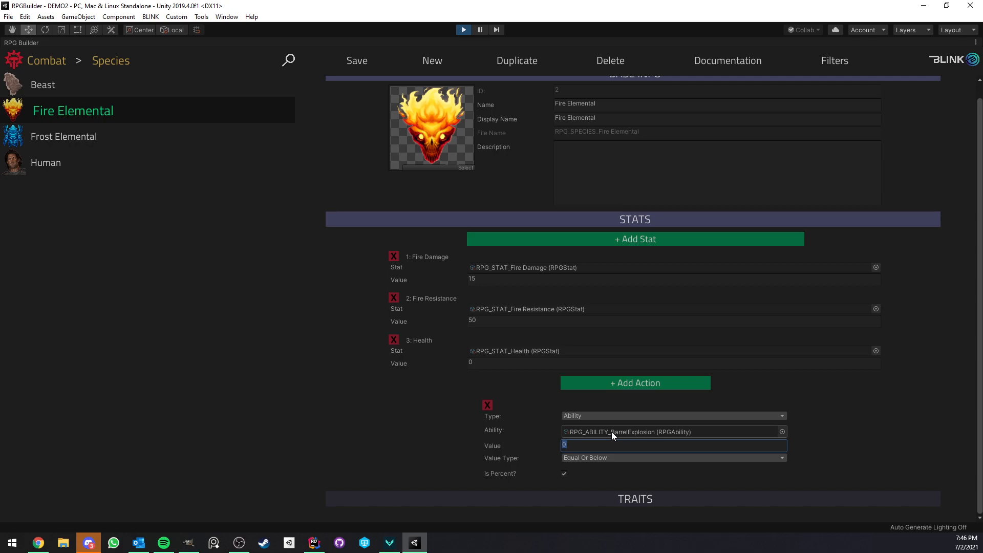
mouse_move(621, 437)
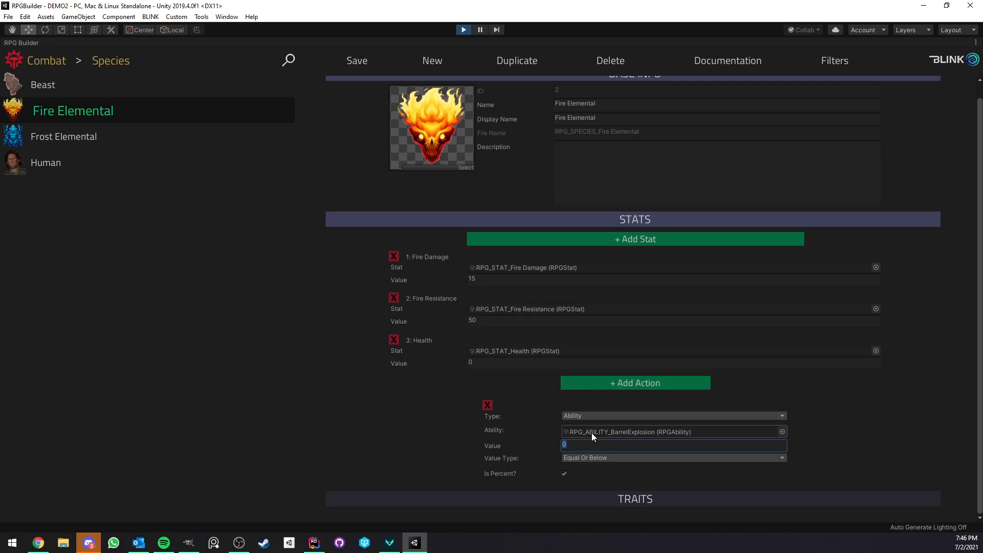
mouse_move(585, 430)
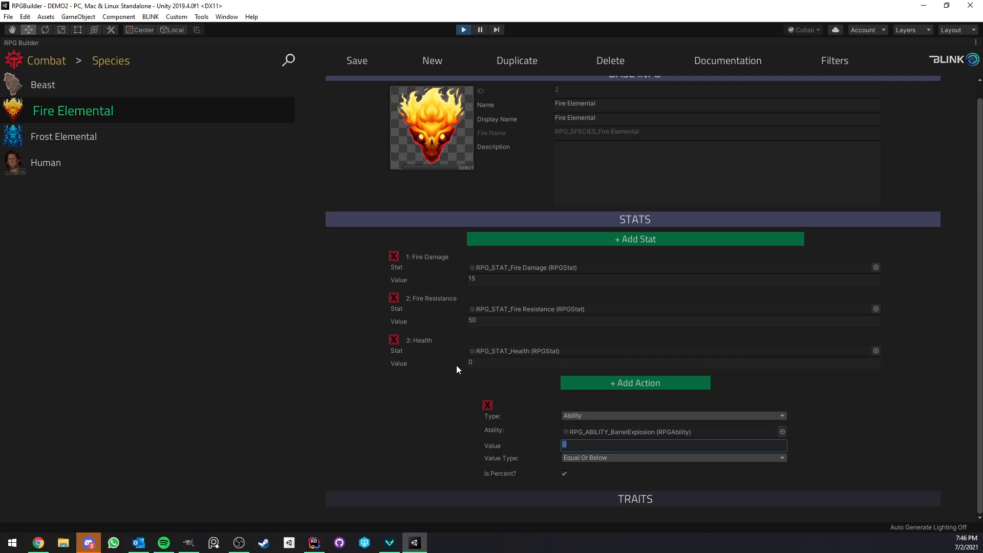
mouse_move(232, 189)
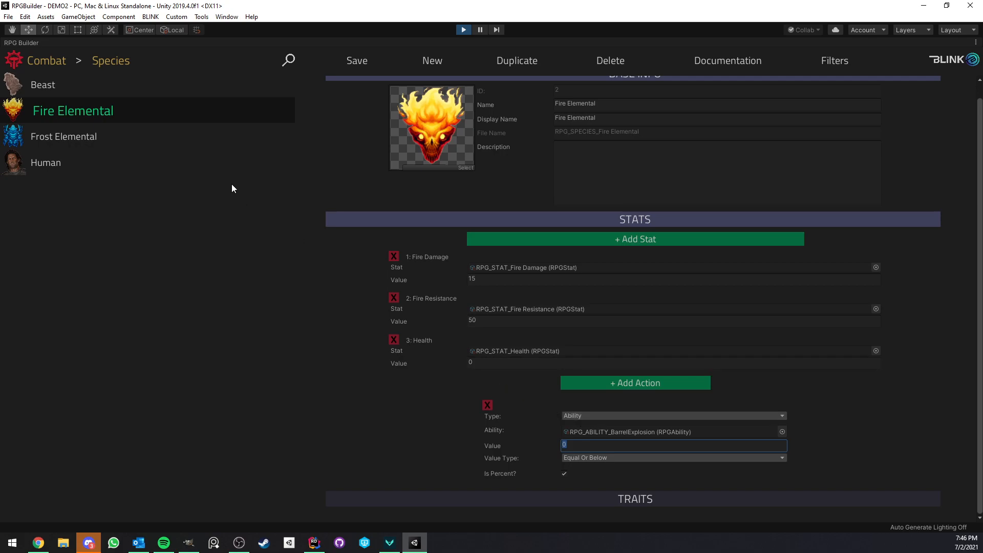
mouse_move(360, 286)
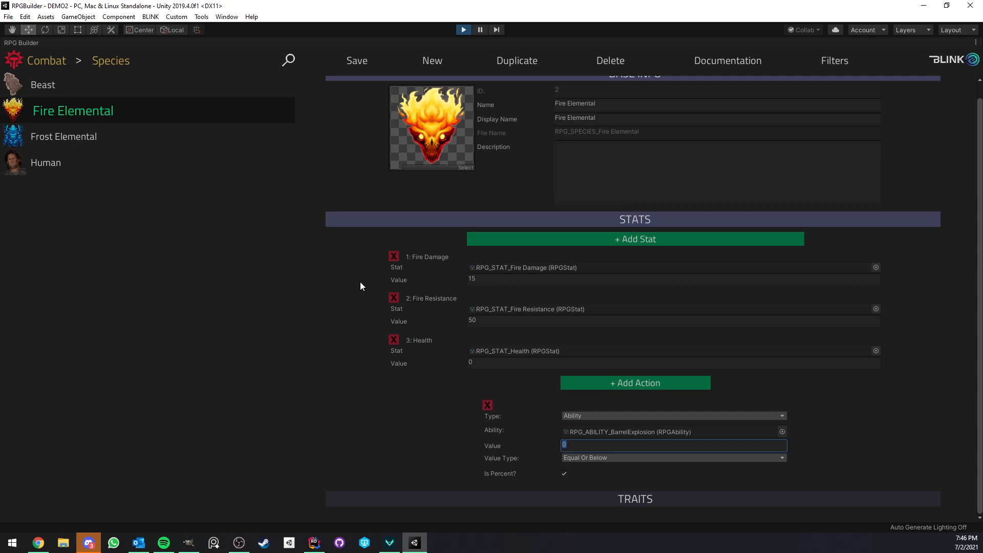
mouse_move(64, 46)
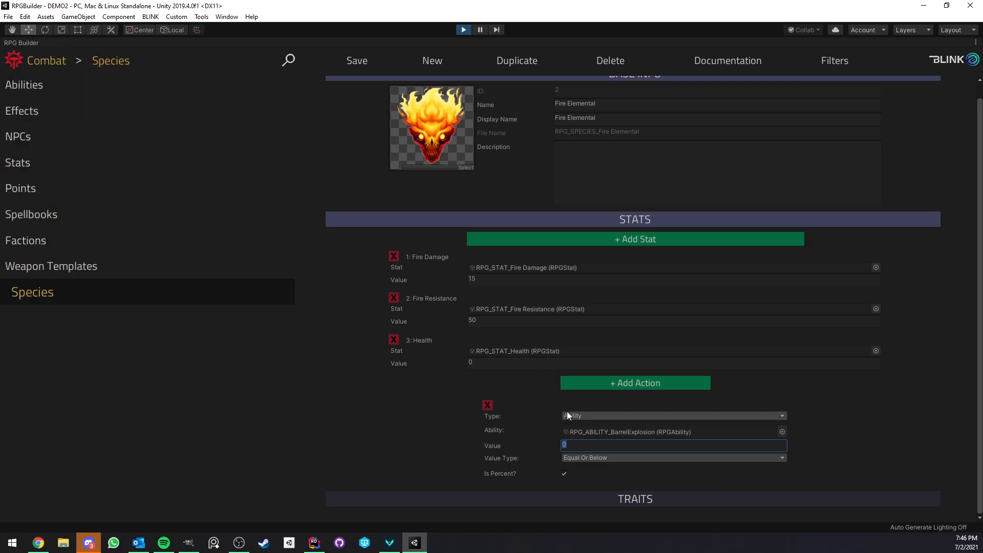
- Open the Bear_Boss NPC and show its Health stat with Level Gain 250
left_click(18, 136)
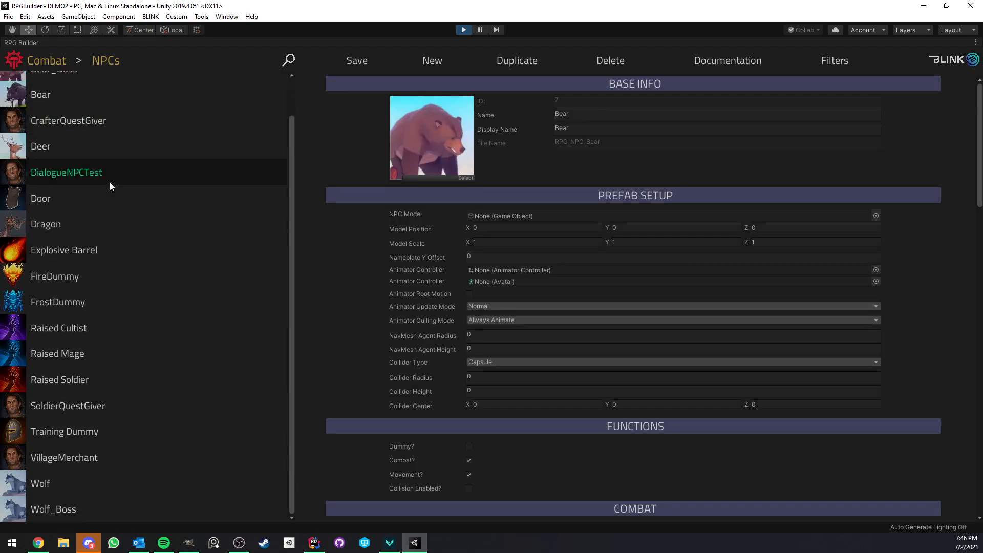
left_click(62, 111)
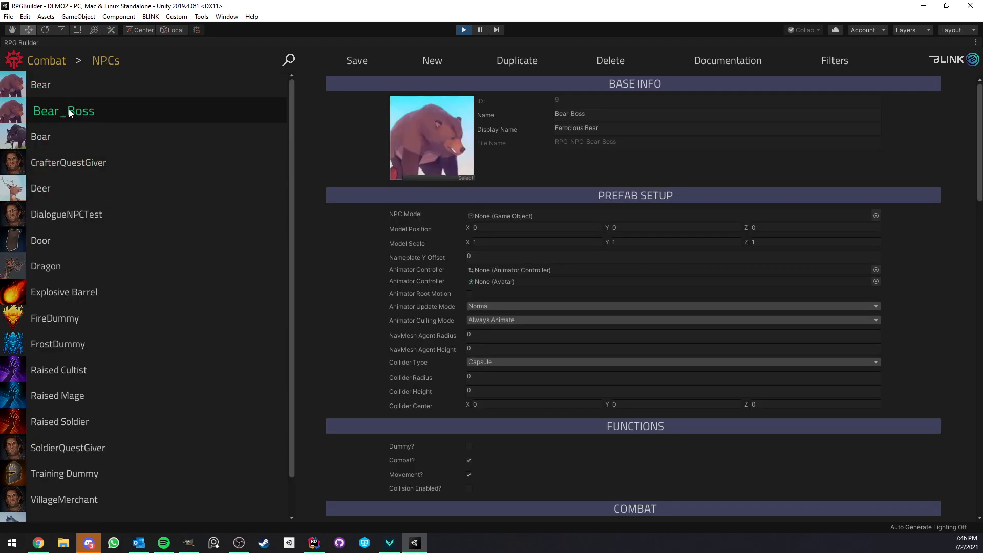
mouse_move(151, 255)
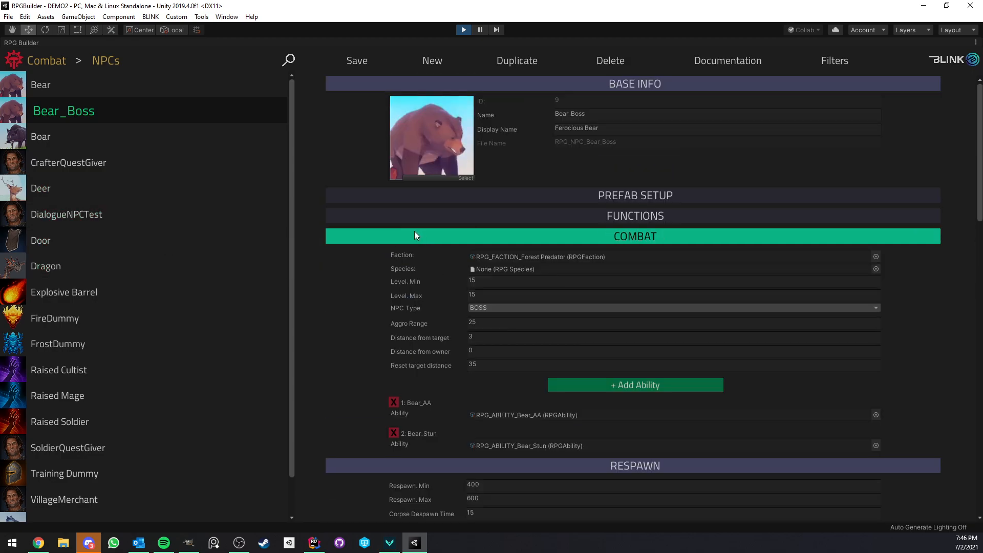
left_click(635, 235)
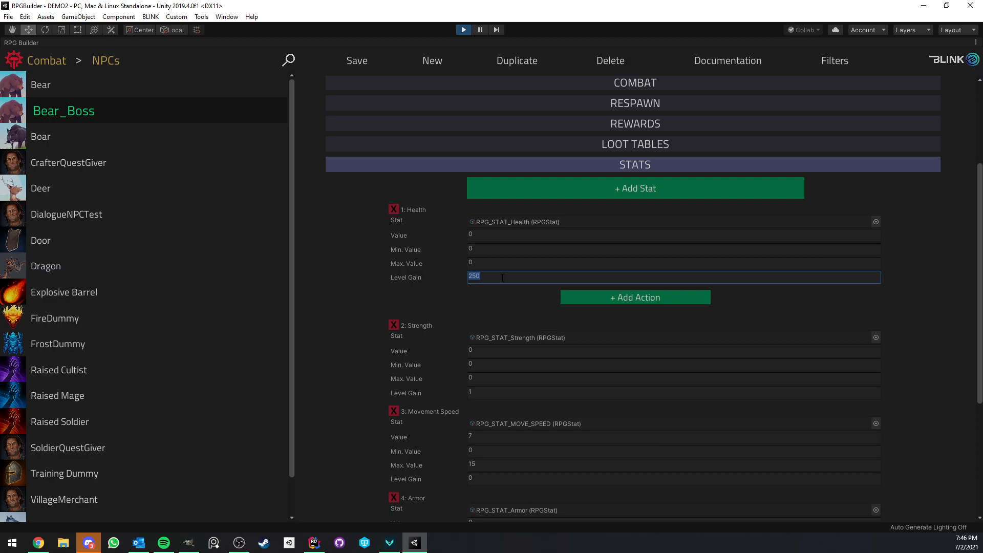
mouse_move(97, 123)
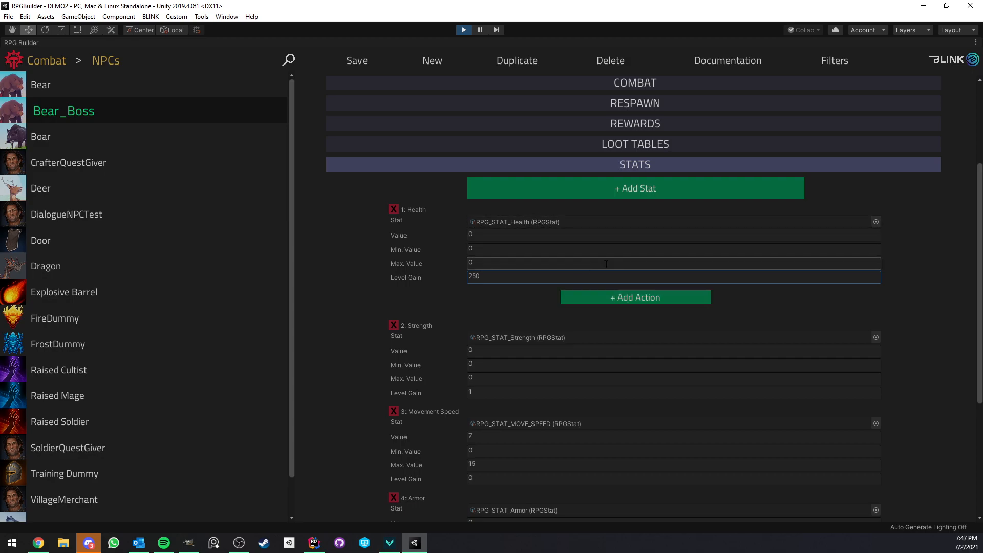
- Add a Health effect action triggering at 25, Equal Or Below, as a percent
left_click(635, 297)
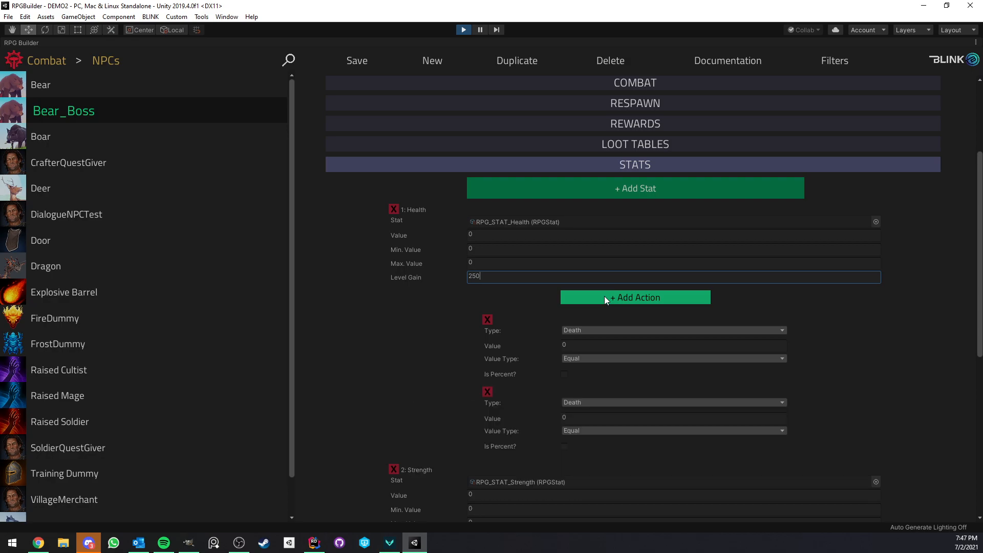
scroll("down", 3)
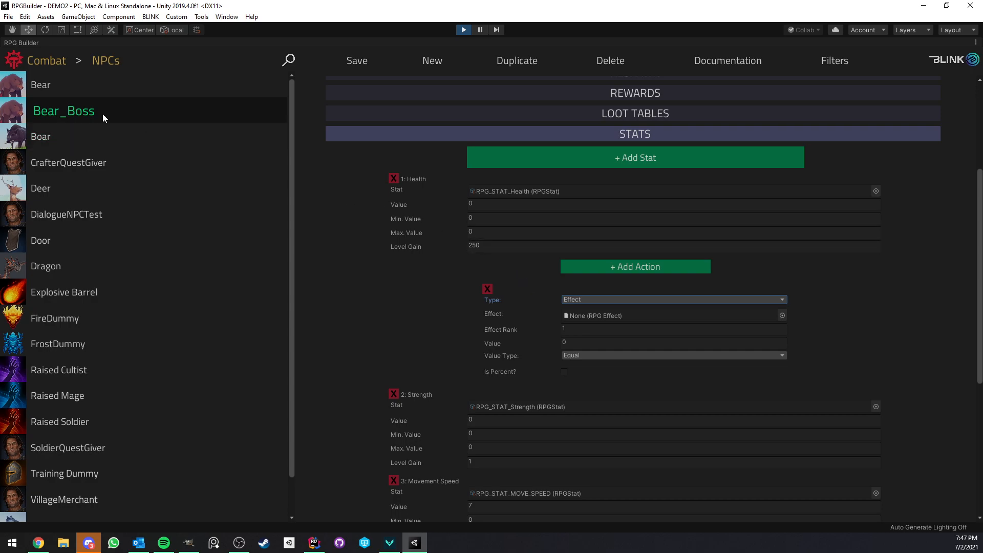
left_click(673, 329)
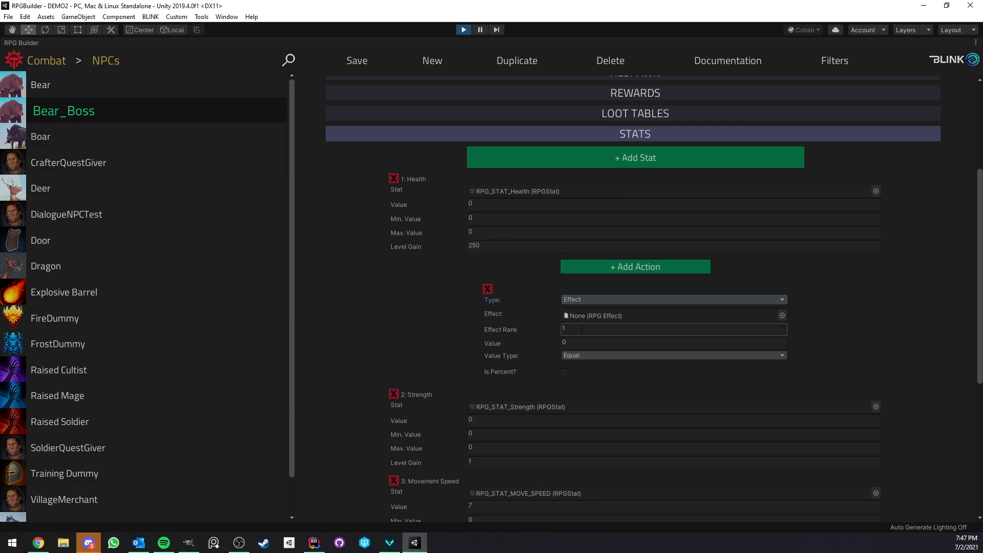
left_click(674, 342)
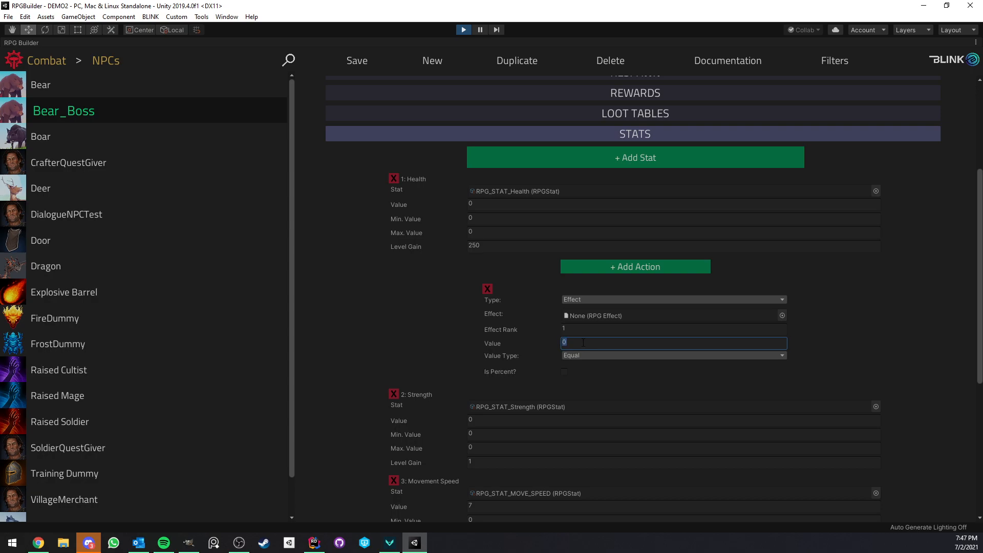
type("25")
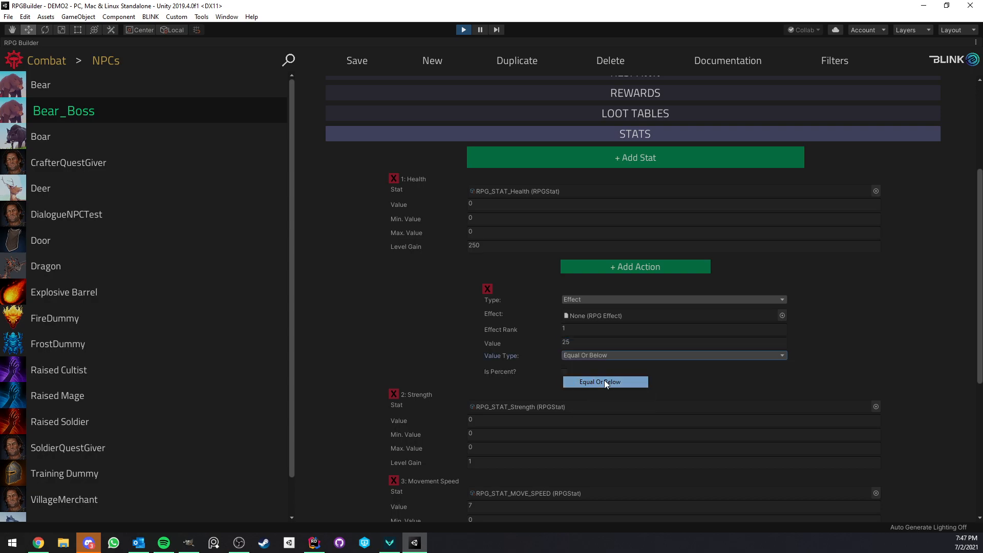
left_click(563, 370)
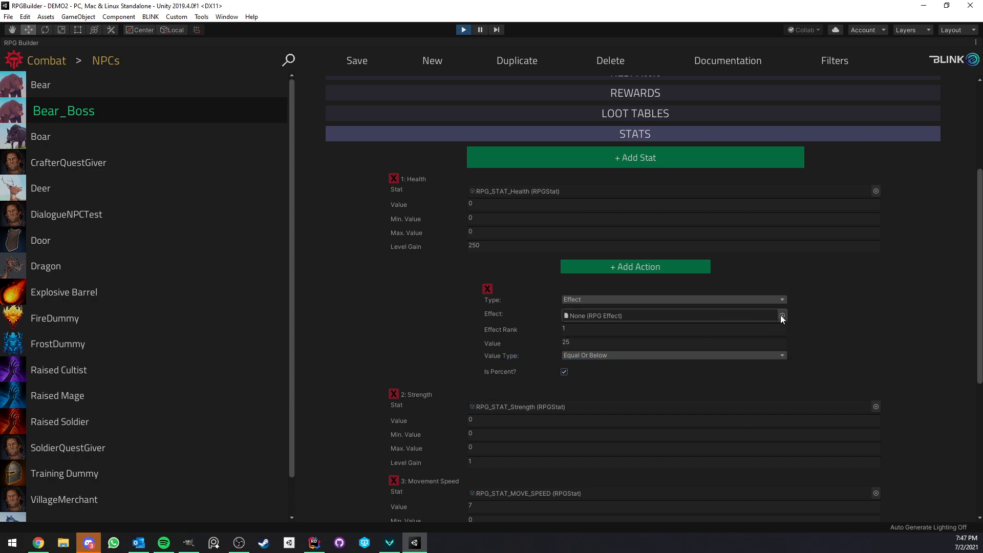
mouse_move(582, 317)
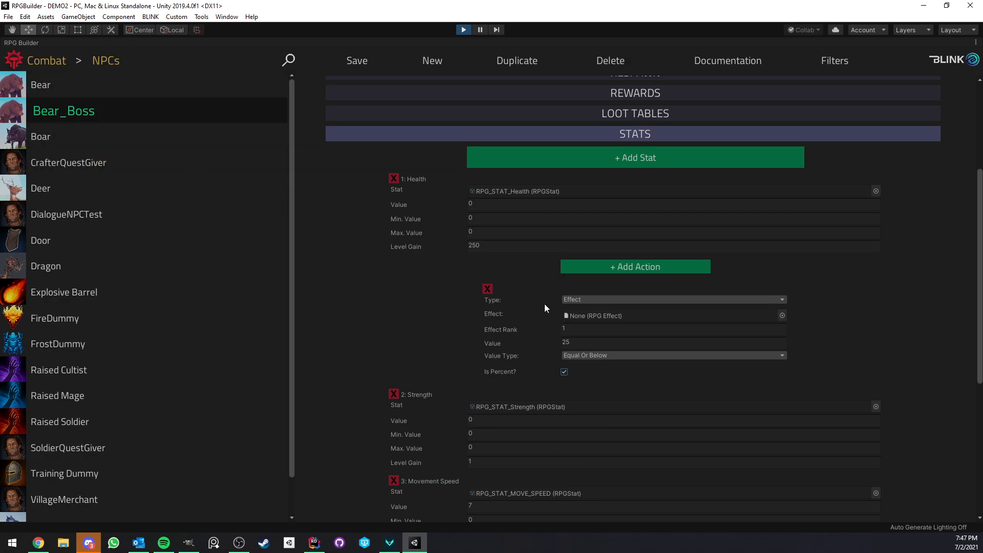
left_click(671, 299)
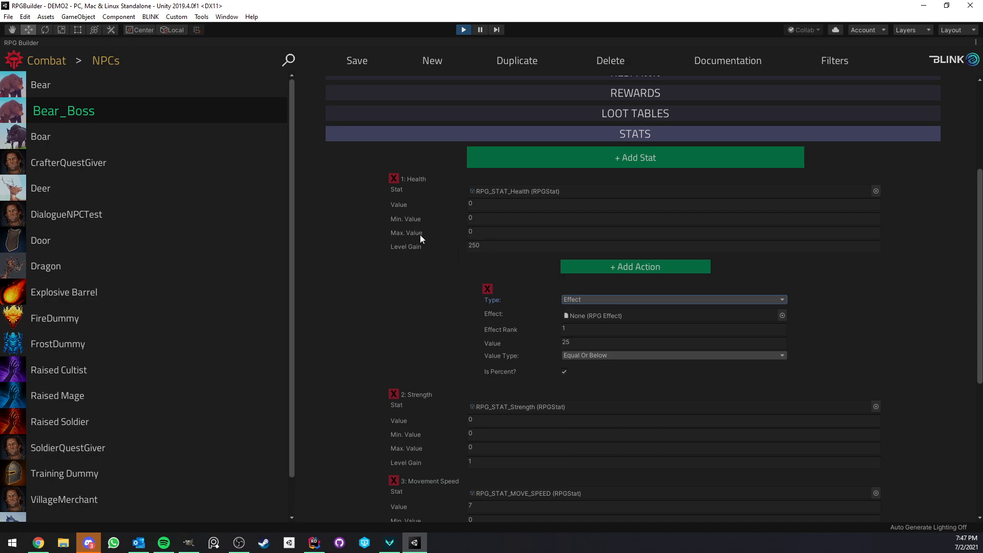
left_click(671, 299)
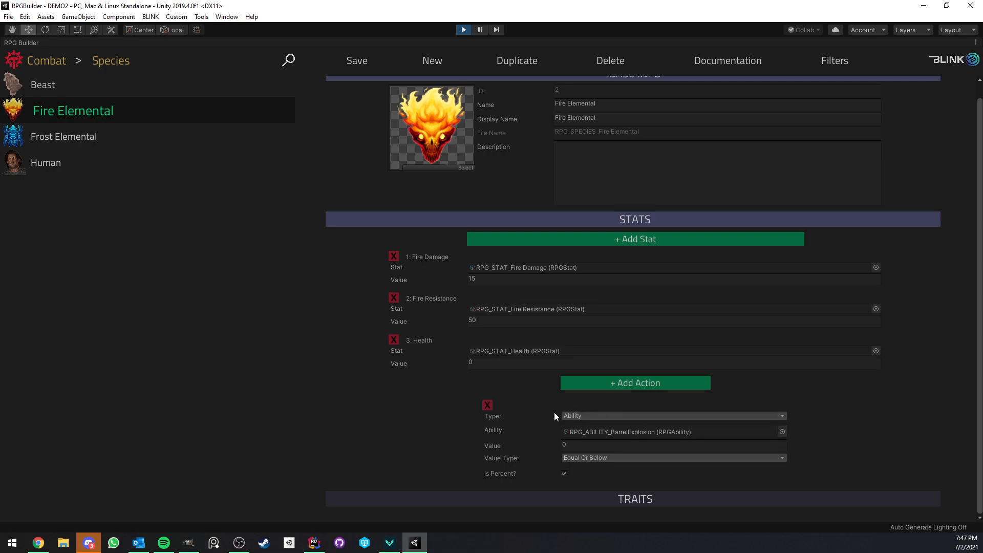
mouse_move(147, 130)
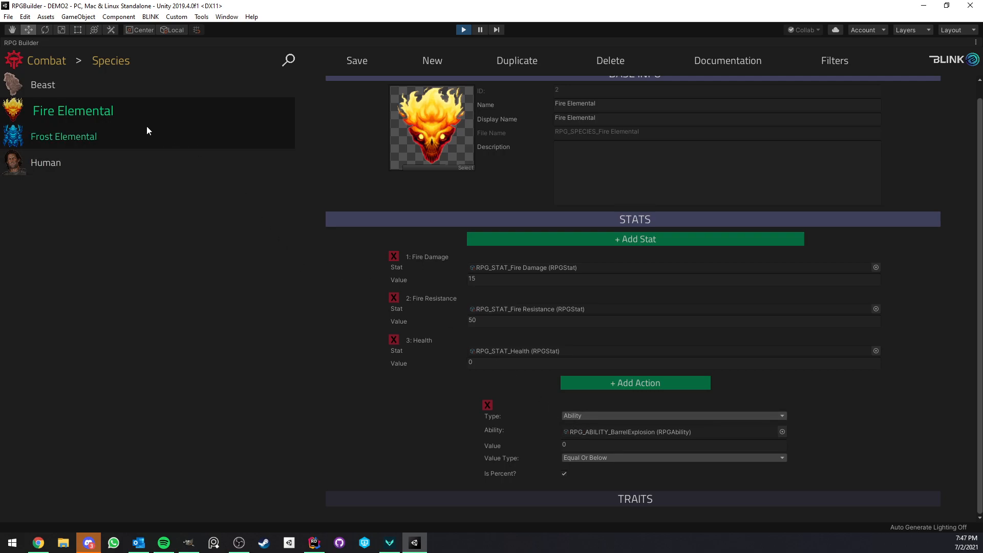
mouse_move(464, 499)
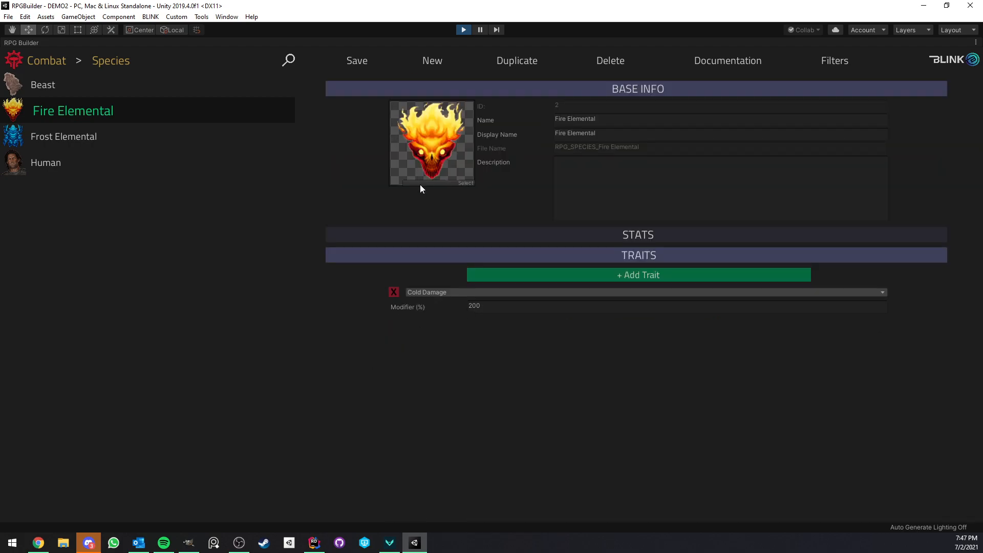
mouse_move(439, 344)
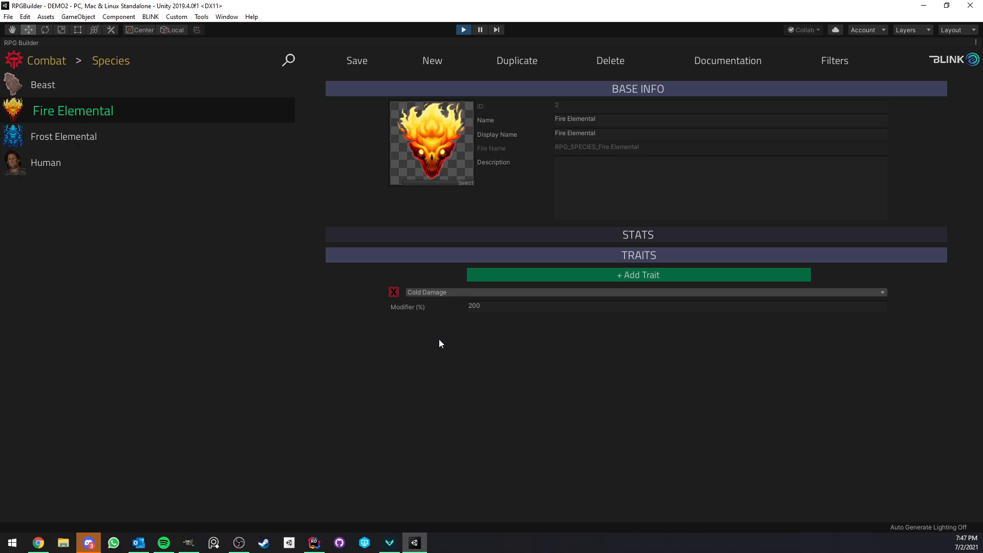
- Try a 100 Cold Damage modifier and a Shadow Damage trait on Fire Elemental, then revert to Cold Damage 200%
left_click(634, 234)
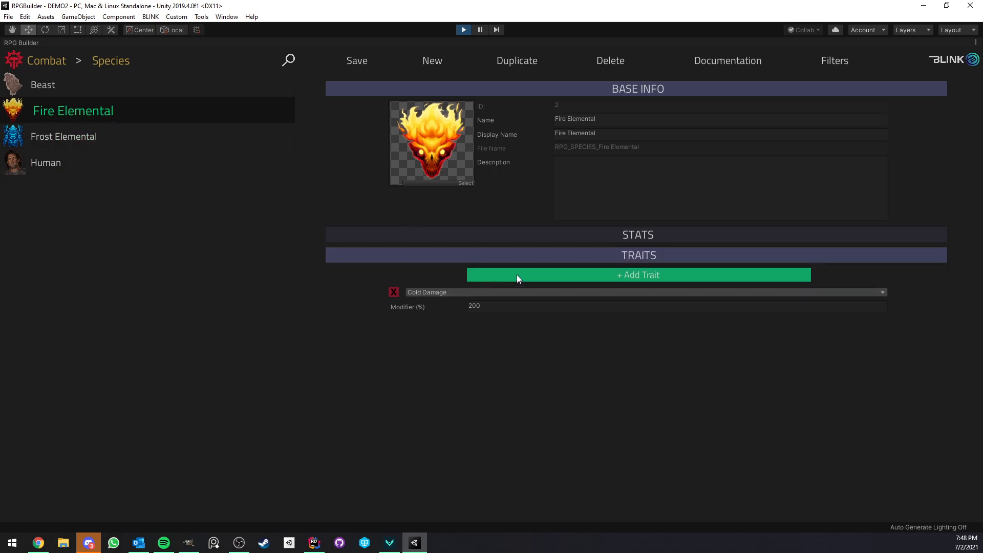
mouse_move(453, 299)
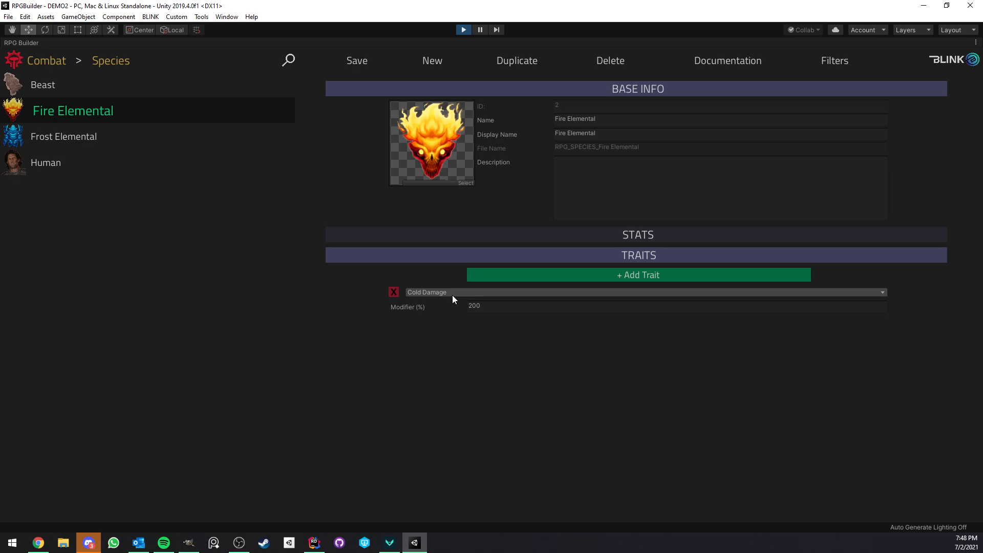
left_click(676, 306)
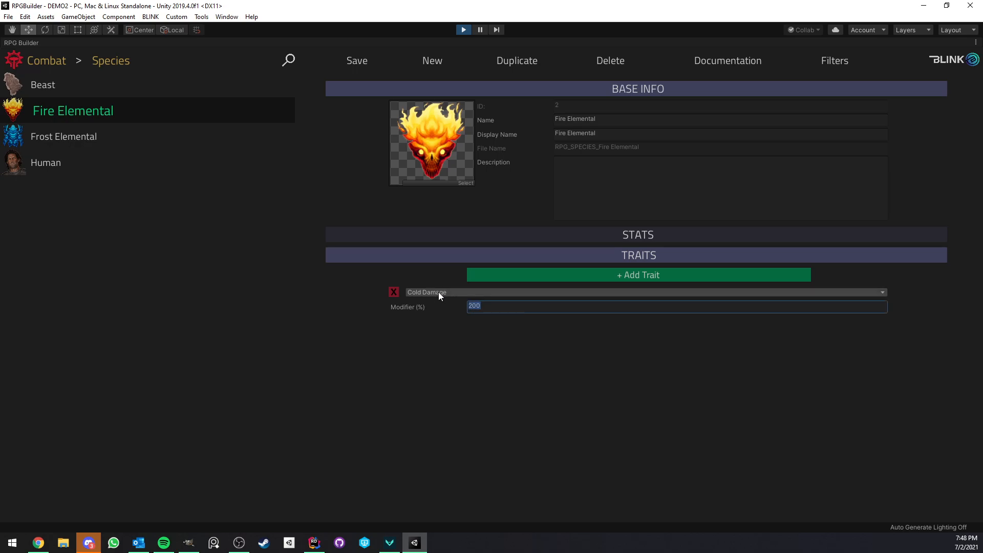
type("1")
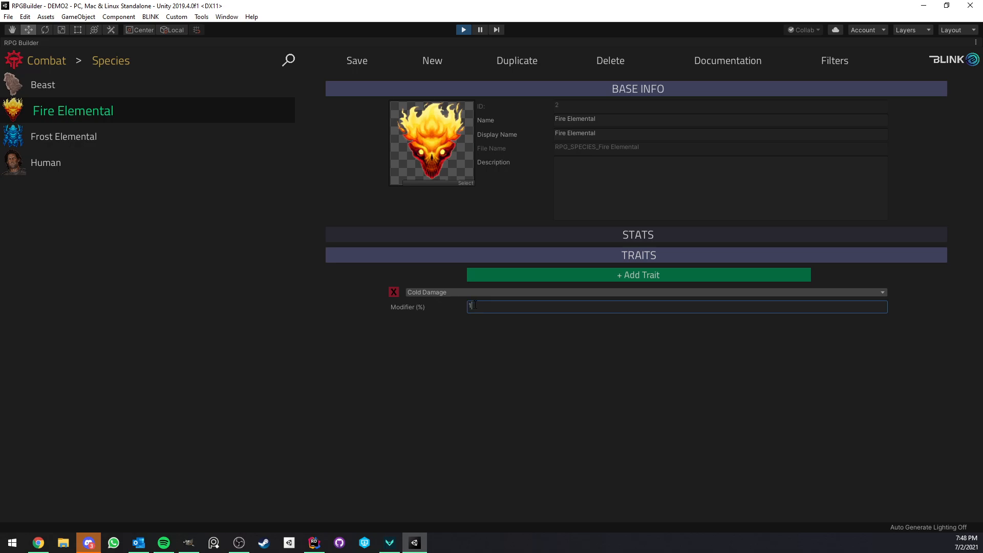
type("00")
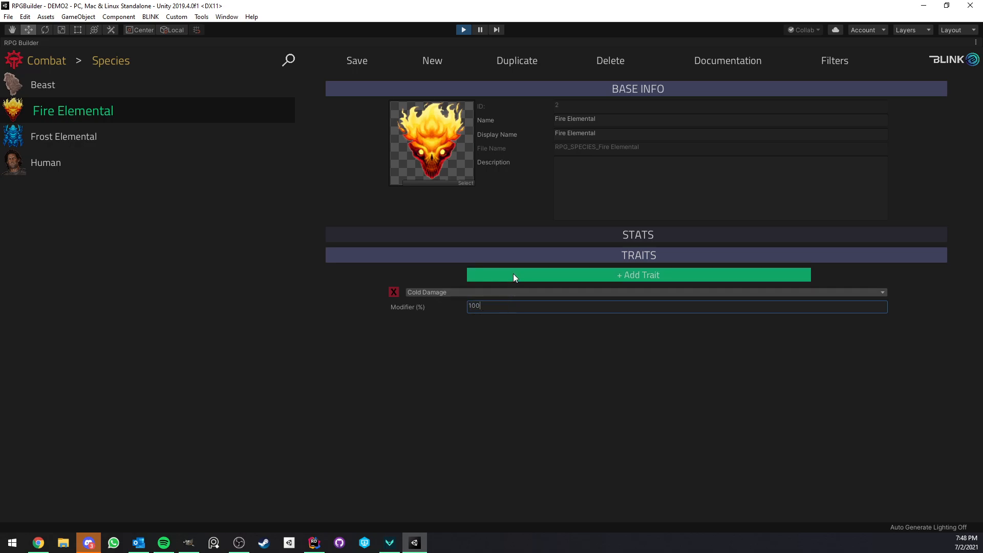
left_click(637, 275)
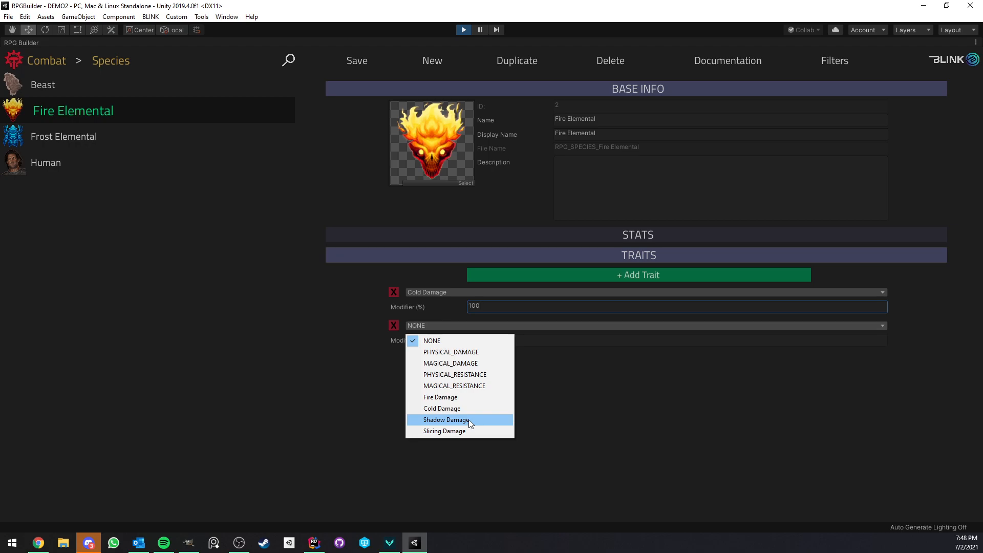
left_click(446, 420)
type("200")
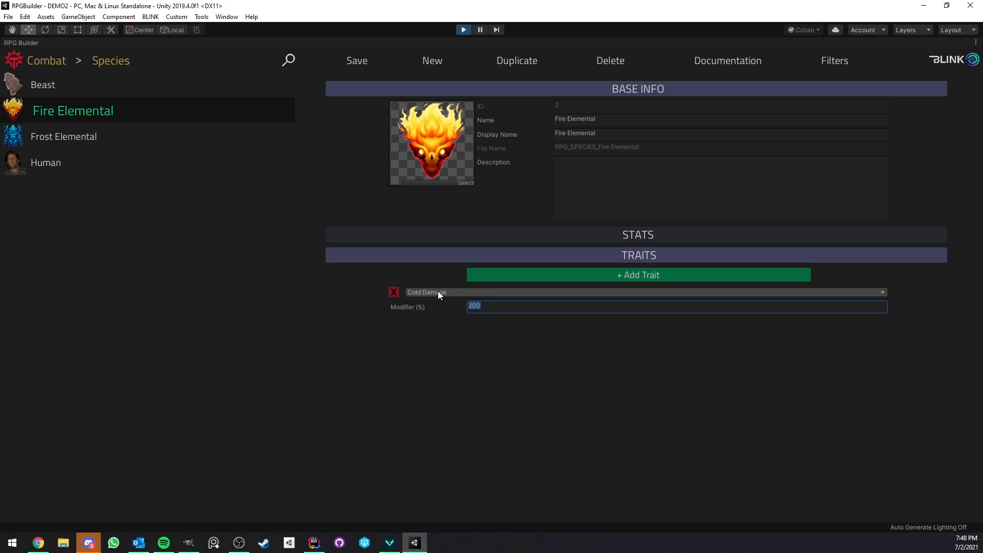
- Give Frost Elemental a Fire Damage trait at 200%, then check Fire Elemental's Fire Resistance stat
left_click(63, 136)
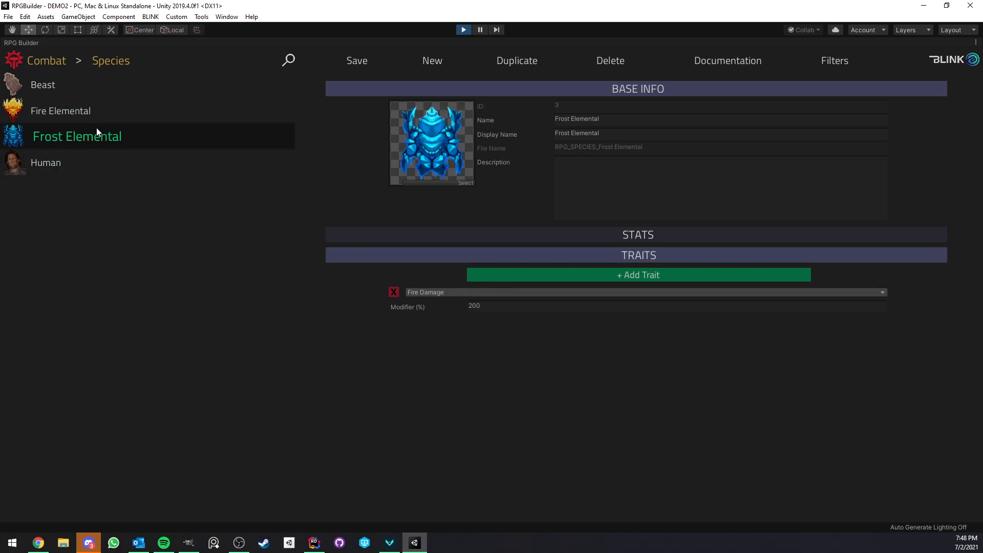
mouse_move(466, 311)
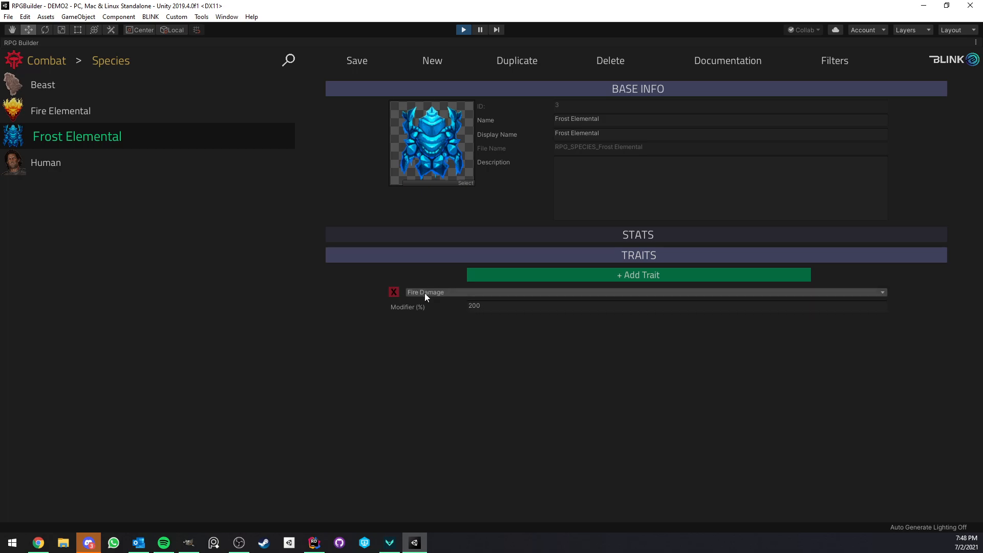
mouse_move(148, 191)
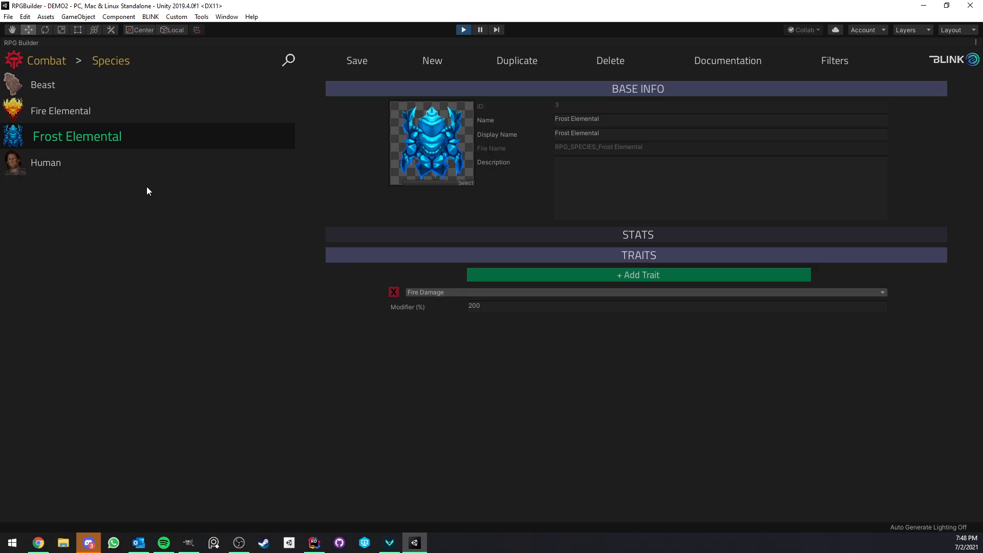
mouse_move(390, 316)
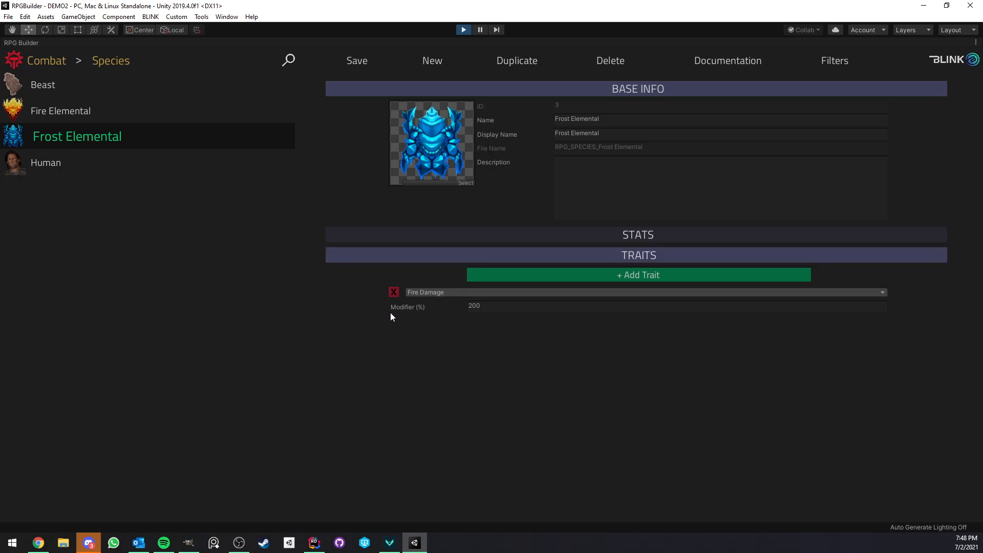
left_click(676, 306)
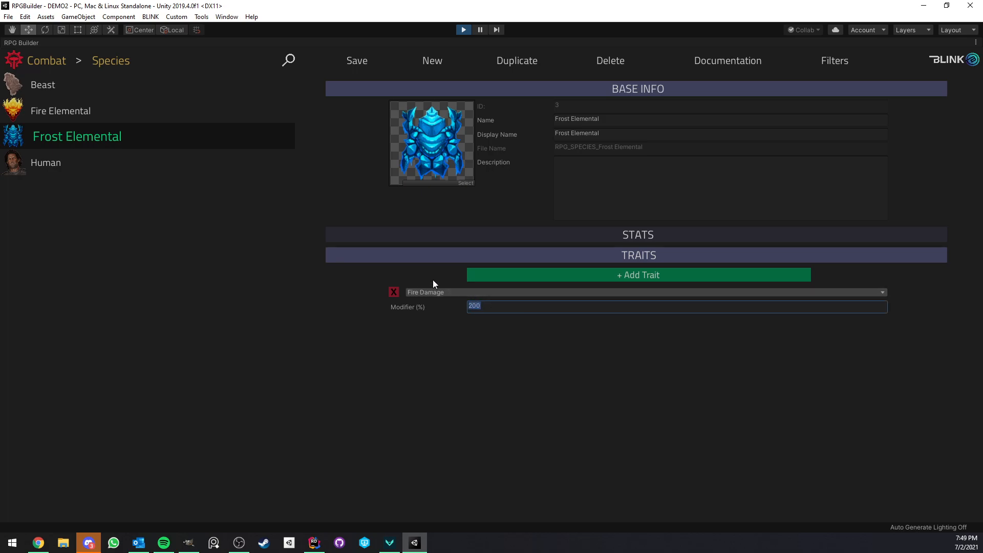
left_click(61, 111)
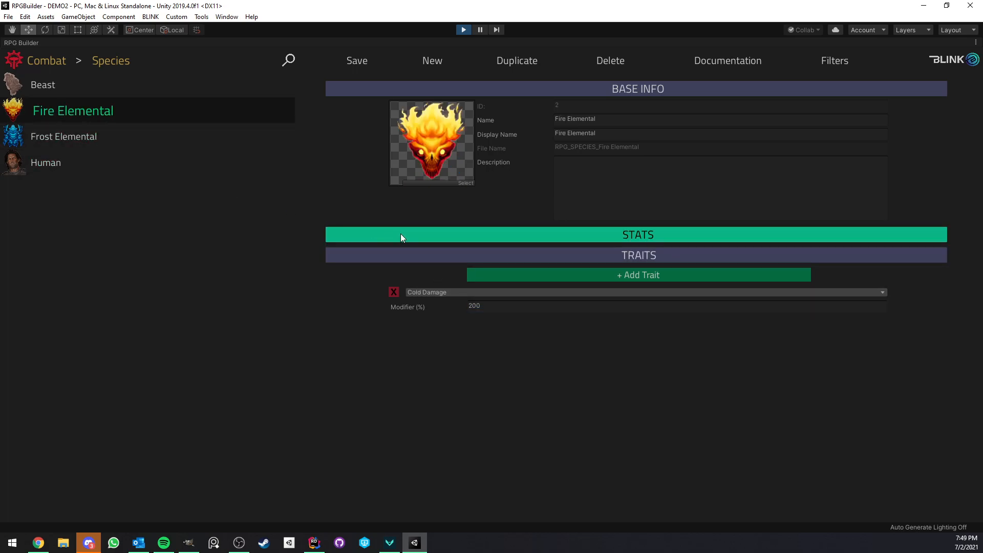
left_click(637, 235)
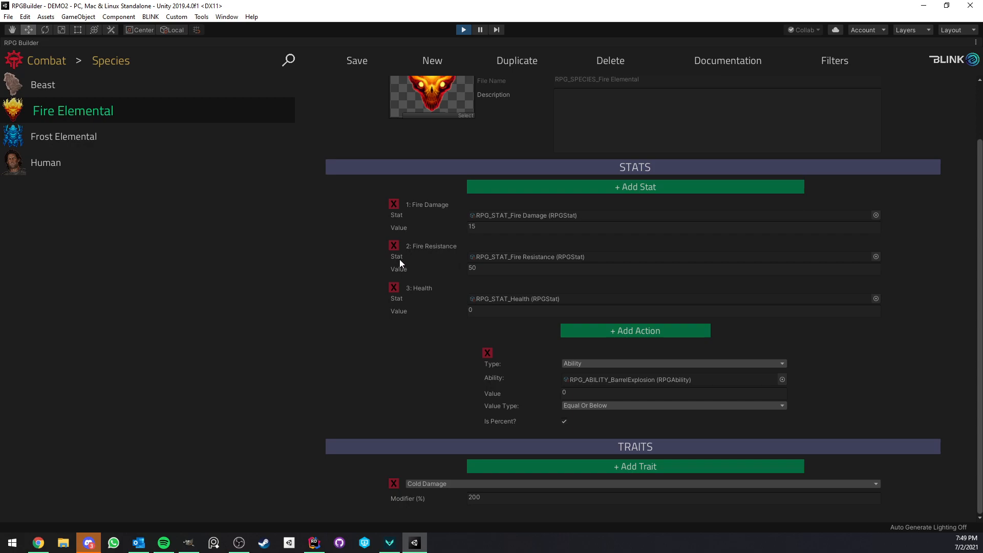
left_click(672, 268)
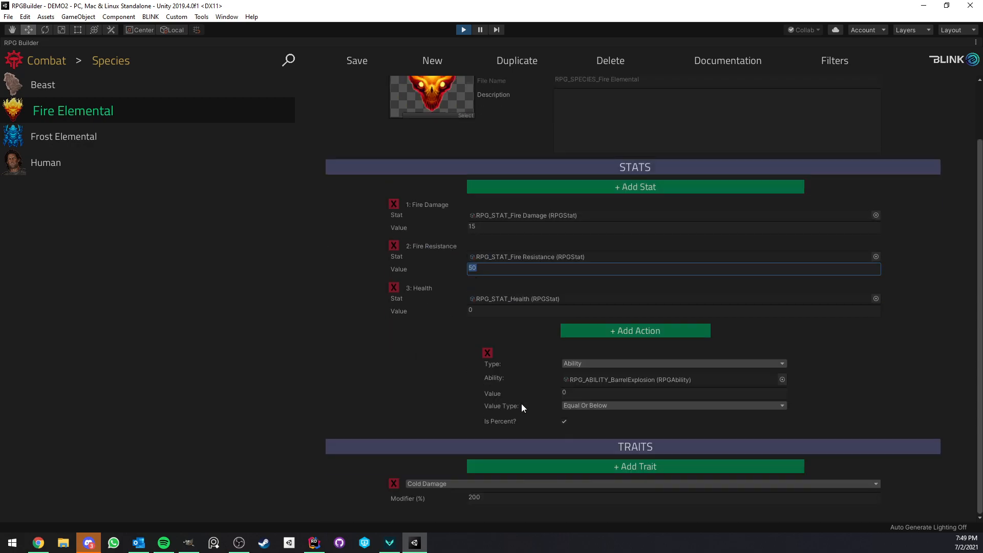
mouse_move(431, 470)
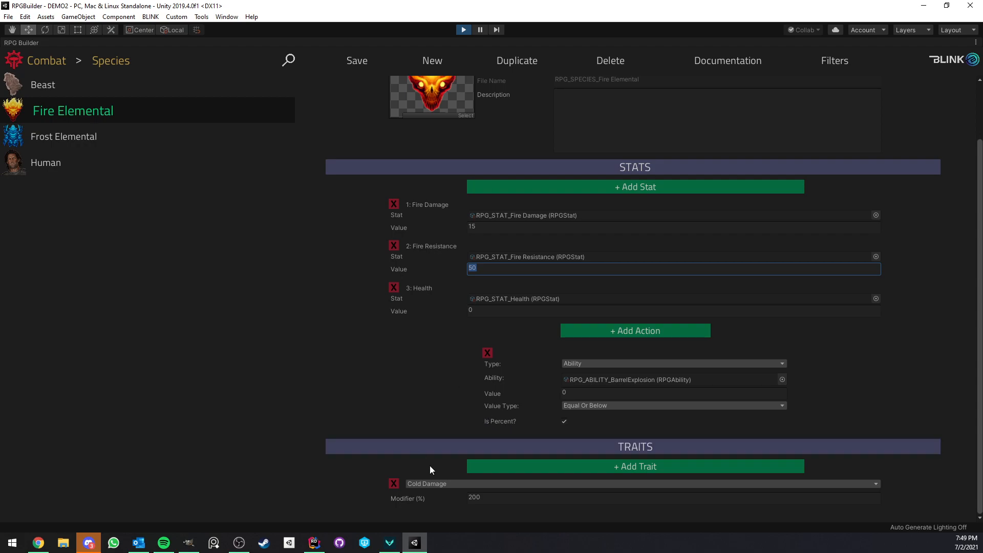
mouse_move(456, 461)
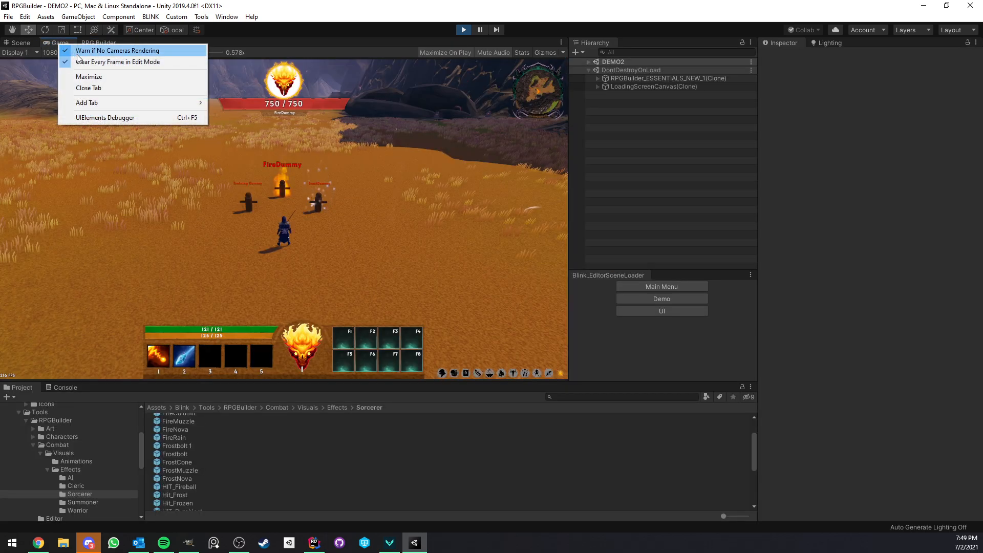
- Maximize the game view to look at the dummies, then open FireDummy (Health 750) in the NPC editor
left_click(89, 76)
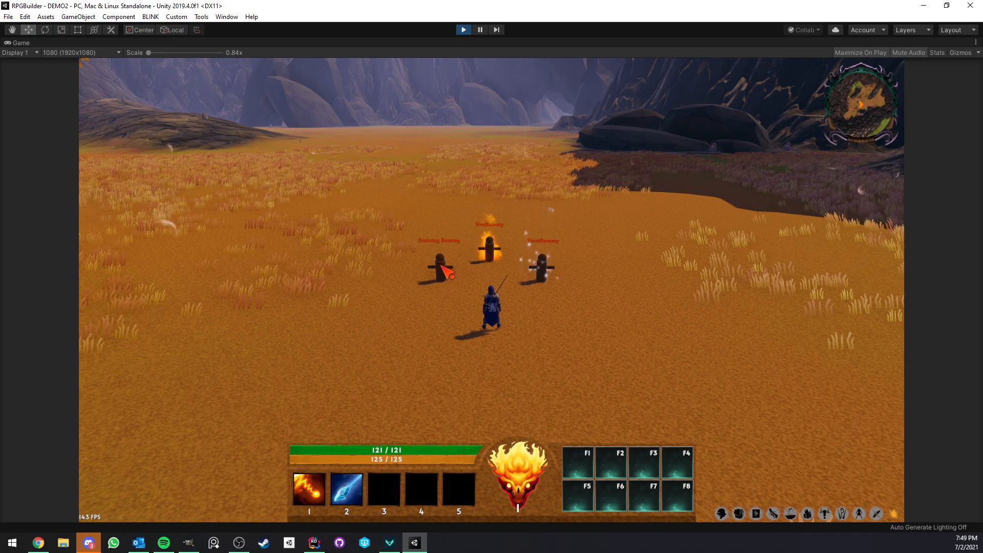
left_click(439, 260)
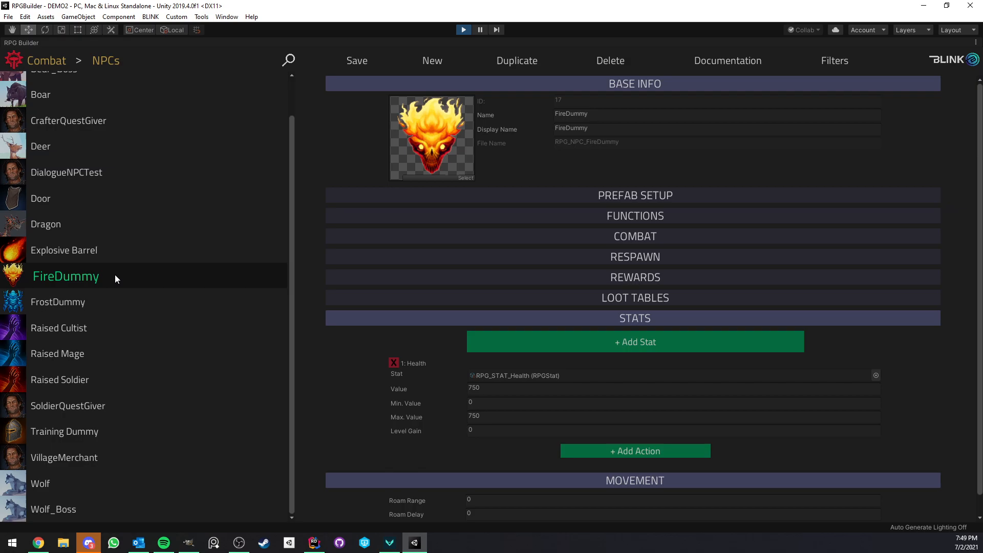
mouse_move(473, 322)
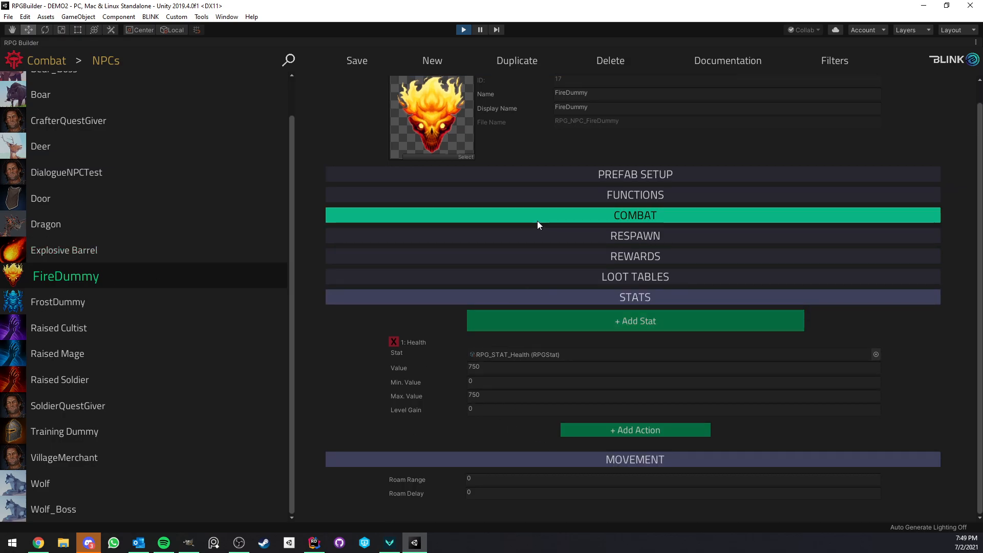
- Confirm FireDummy's combat settings assign the Fire Elemental species
left_click(634, 215)
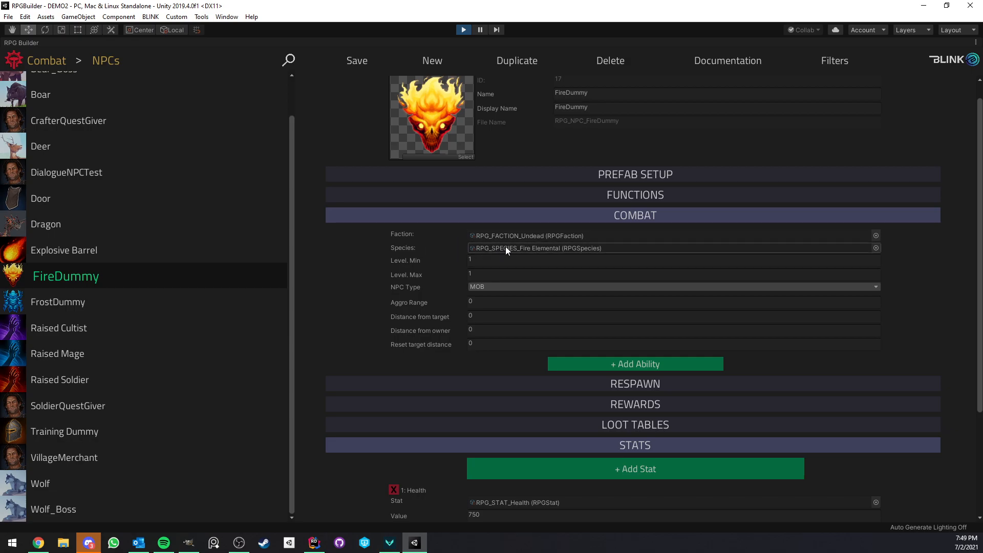
left_click(70, 301)
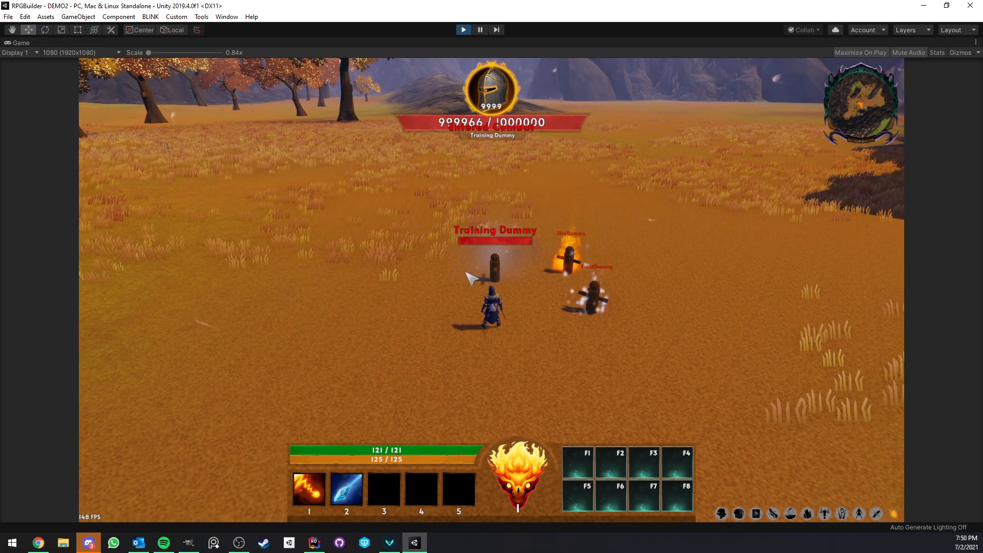
- Kill FireDummy with Frostbolts, take its explosion damage, attack FrostDummy, then return to the editor
left_click(308, 490)
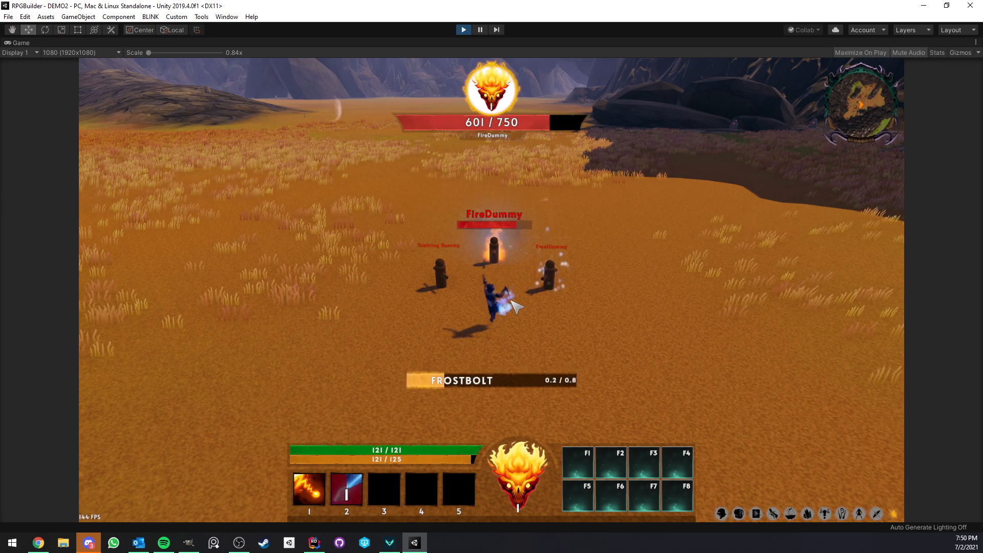
left_click(346, 489)
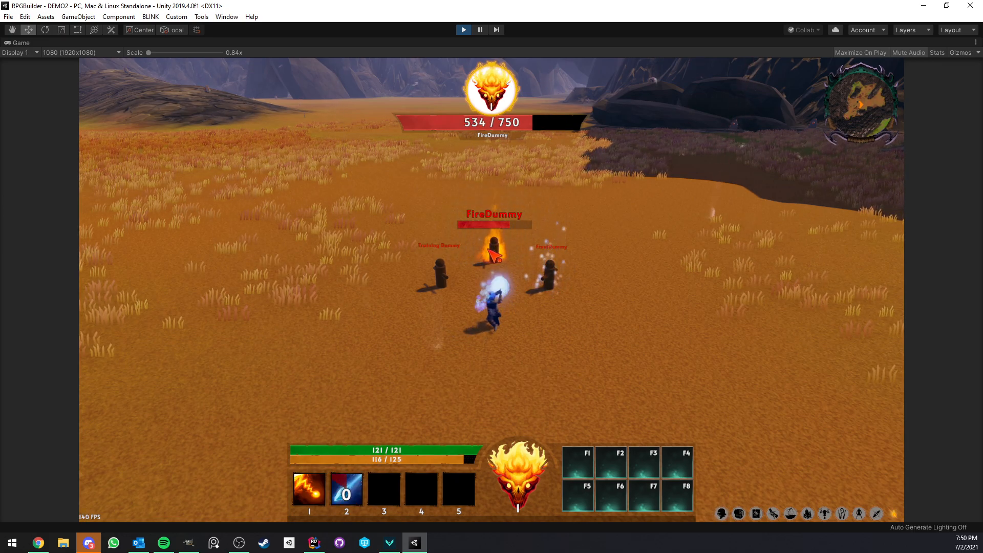
left_click(346, 490)
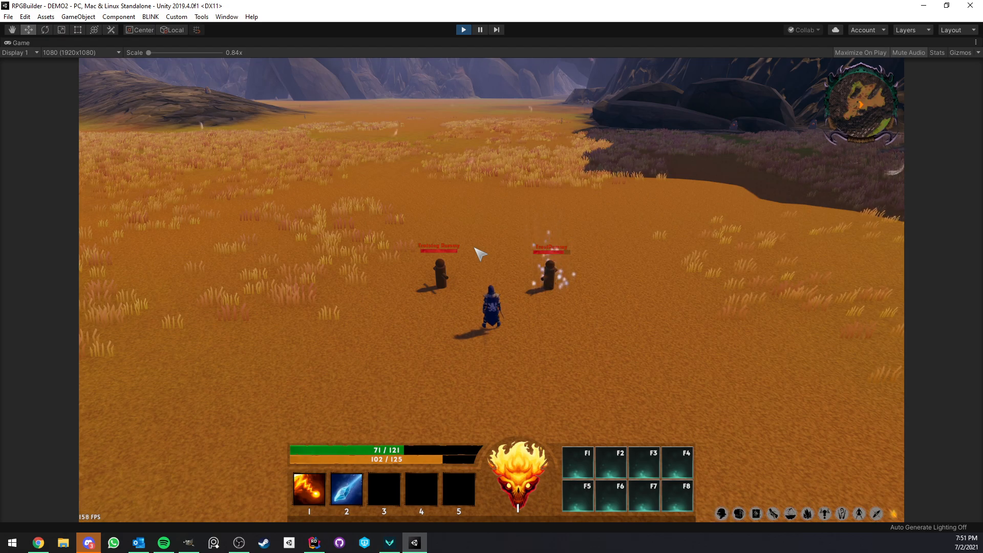
left_click(545, 282)
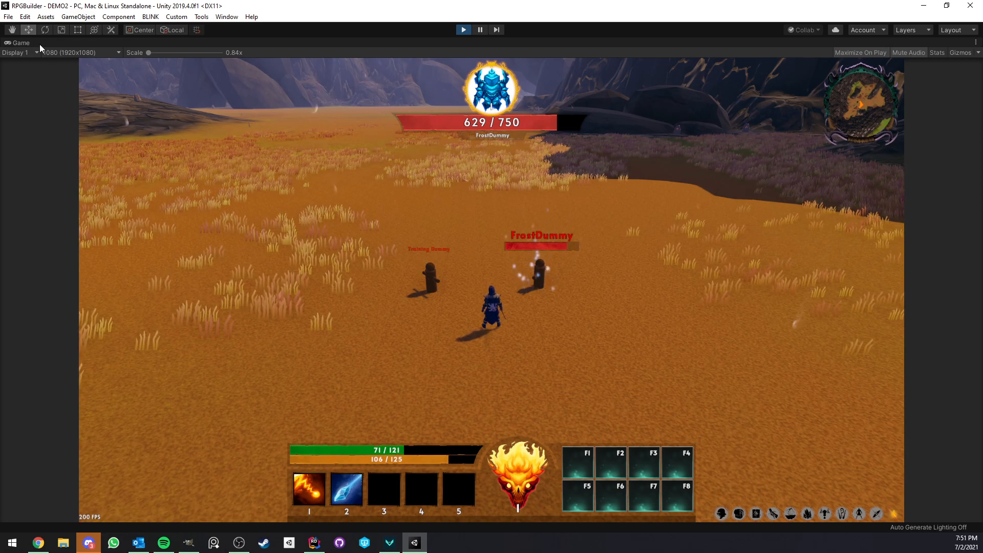
left_click(99, 43)
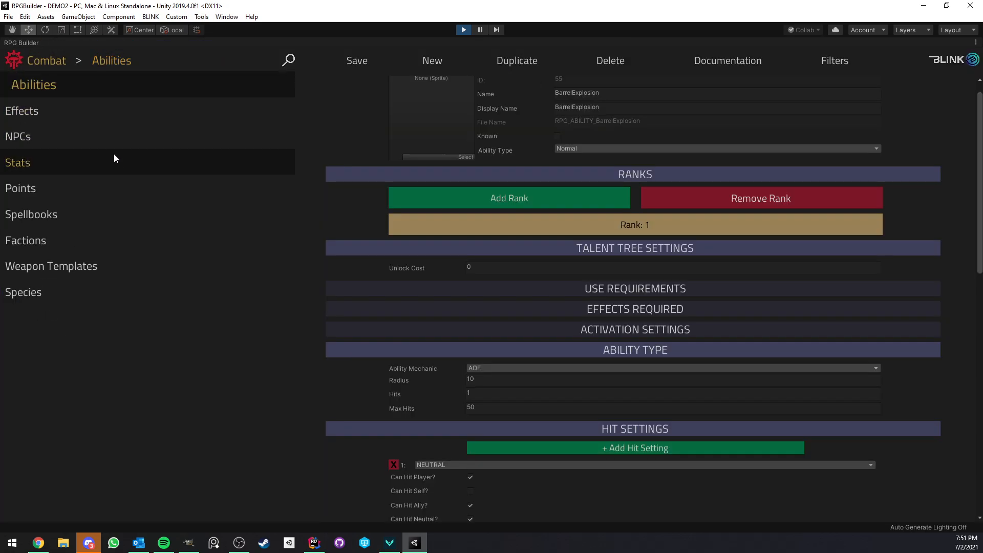
- Look through the Beast, Fire Elemental, Frost Elemental and Human species
left_click(23, 292)
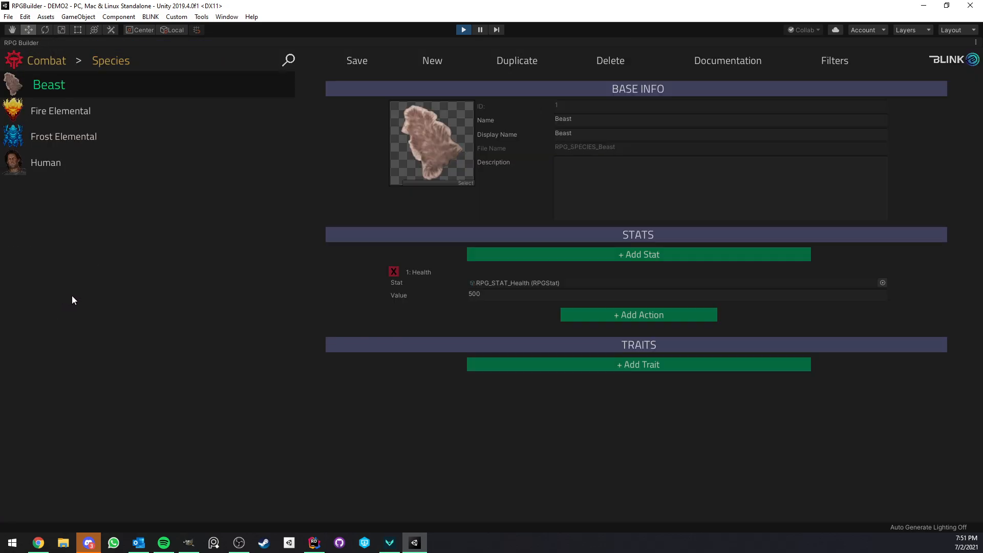
mouse_move(459, 319)
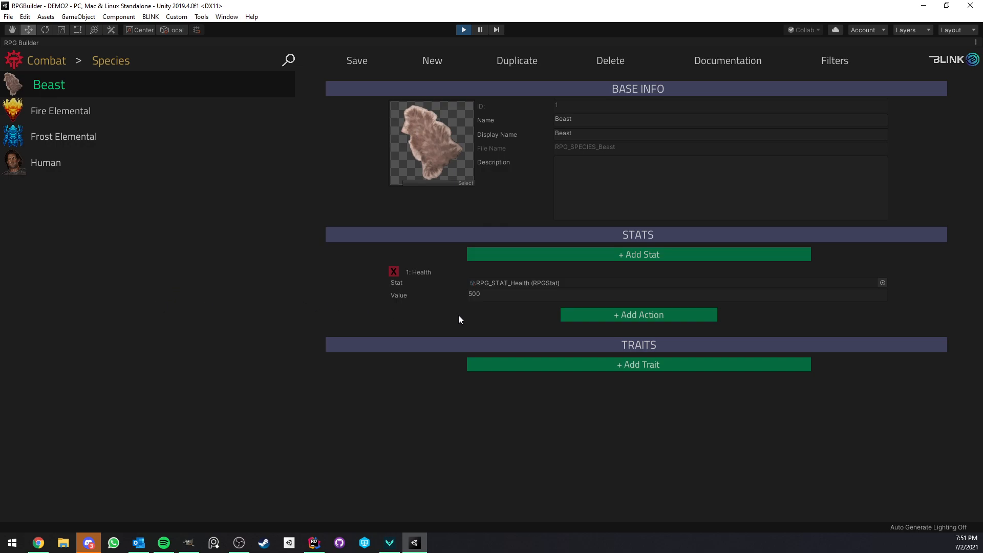
left_click(73, 110)
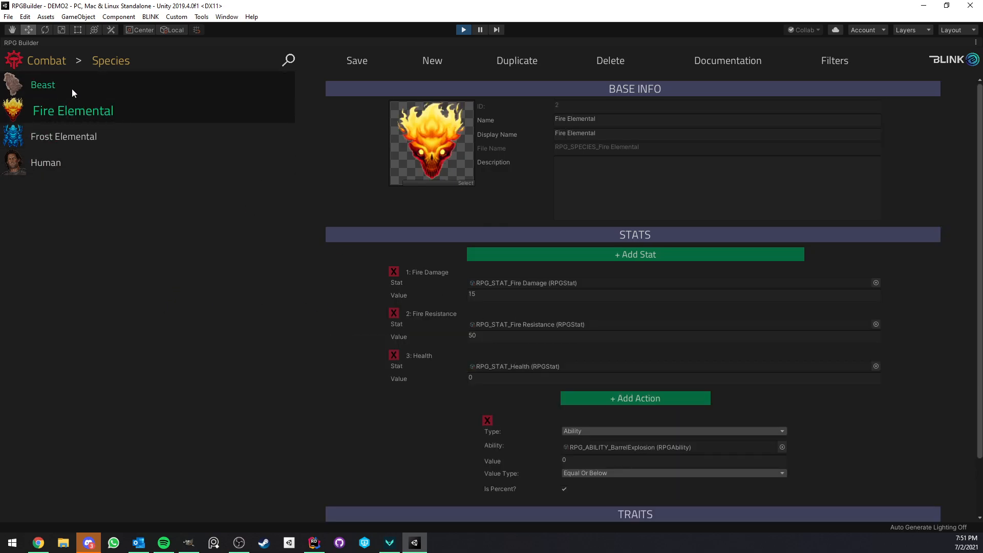
left_click(43, 85)
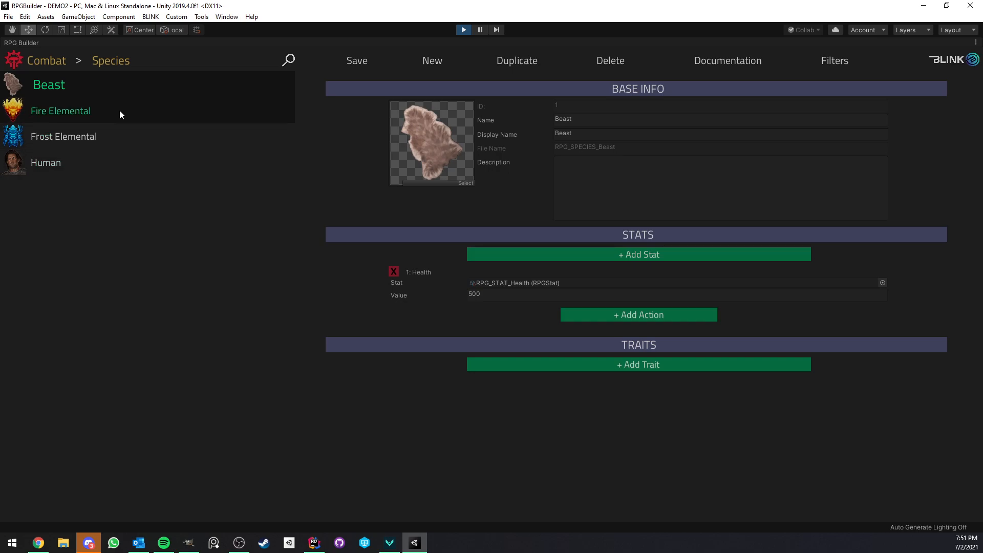
left_click(64, 136)
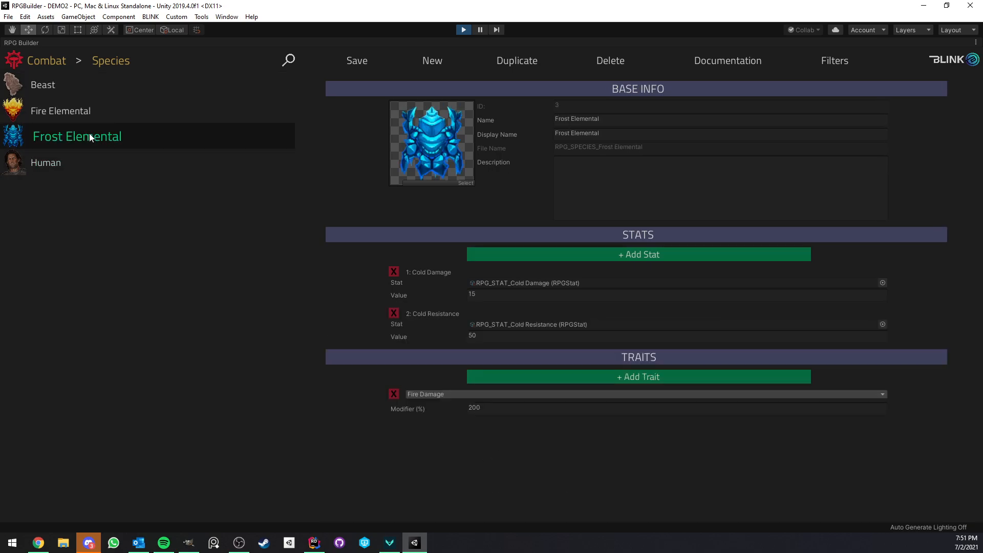
left_click(52, 163)
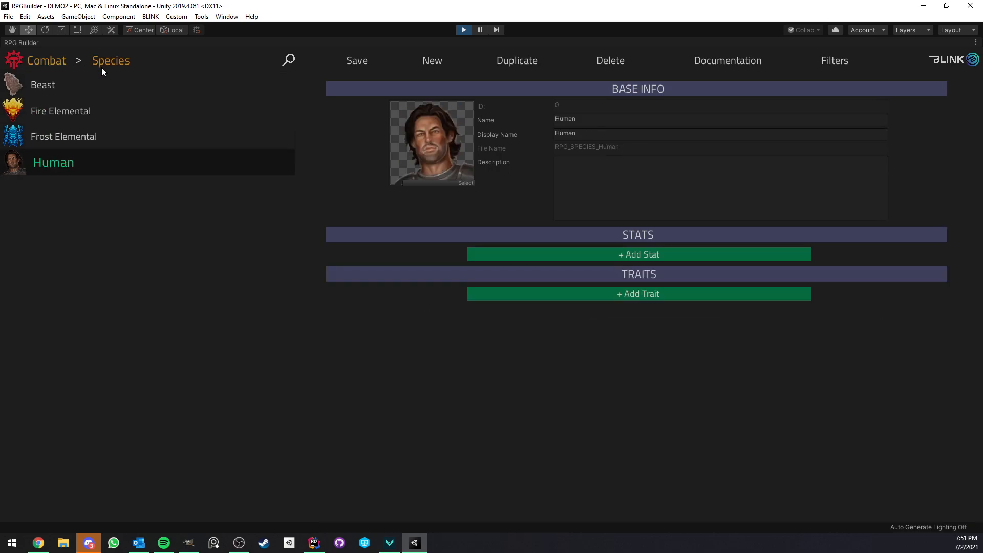
- View the BarrelExplosion ability's hit settings for neutral and enemy targets and its applied effect
left_click(111, 61)
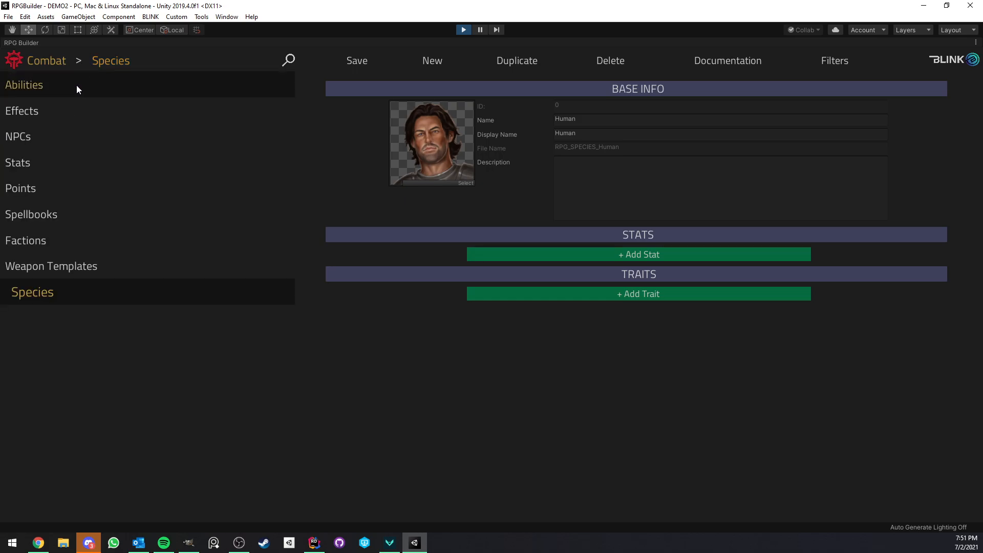
left_click(24, 85)
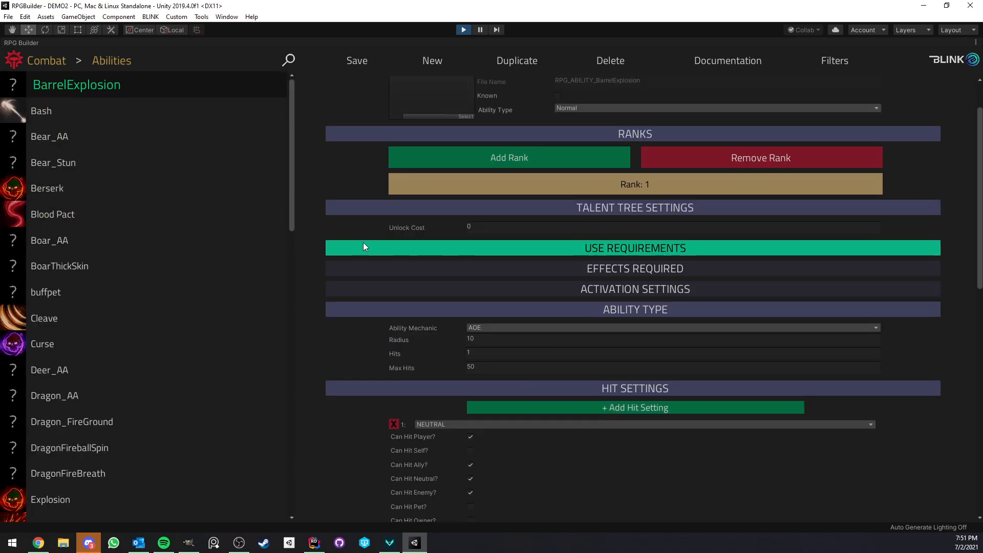
scroll("down", 3)
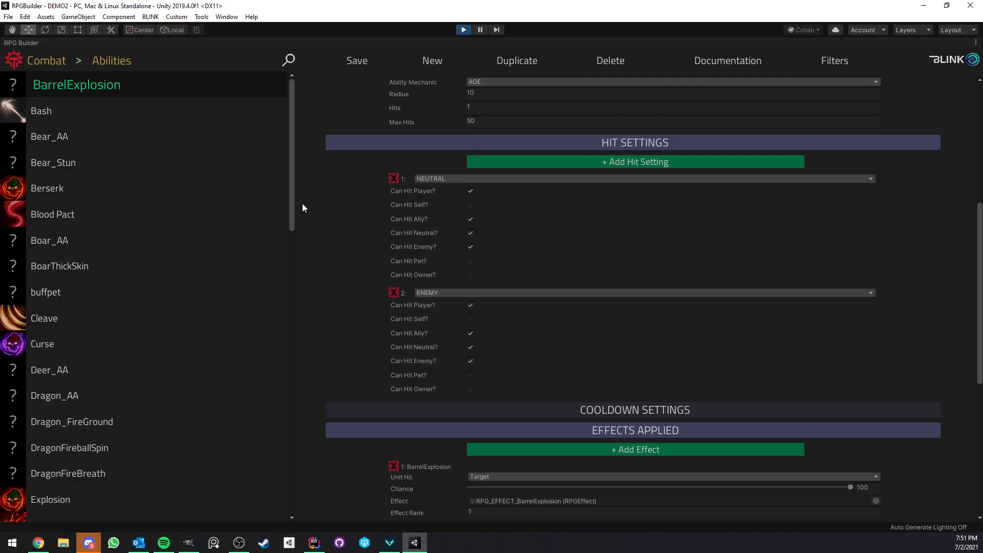
scroll("down", 3)
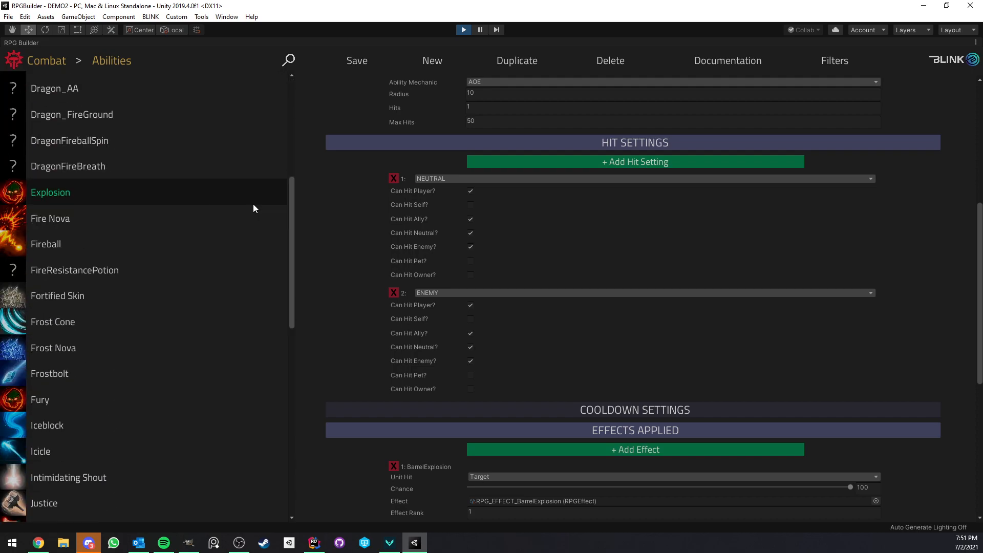